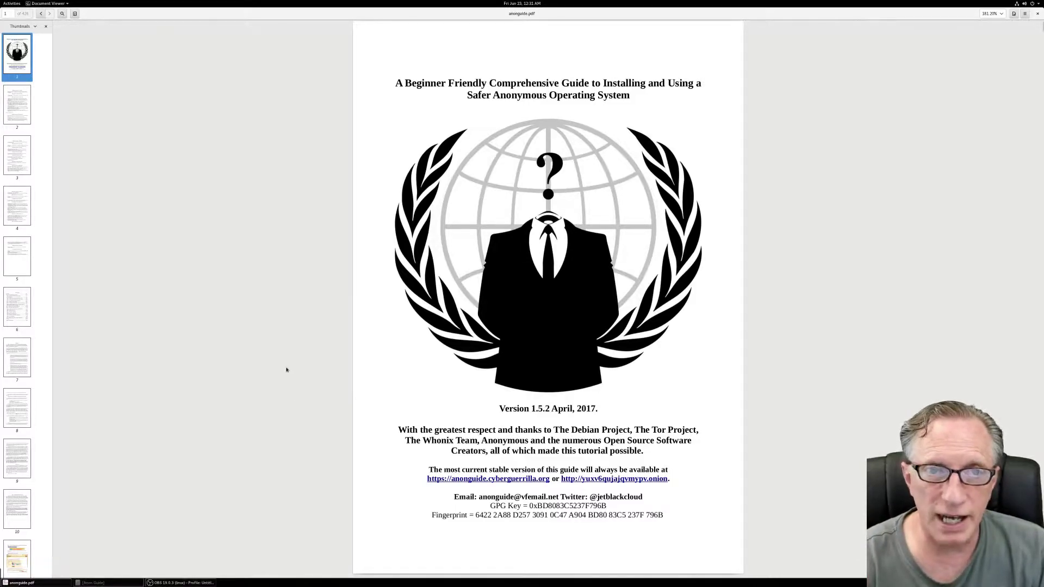
{"action": "mouse_move", "coordinate": [341, 332]}
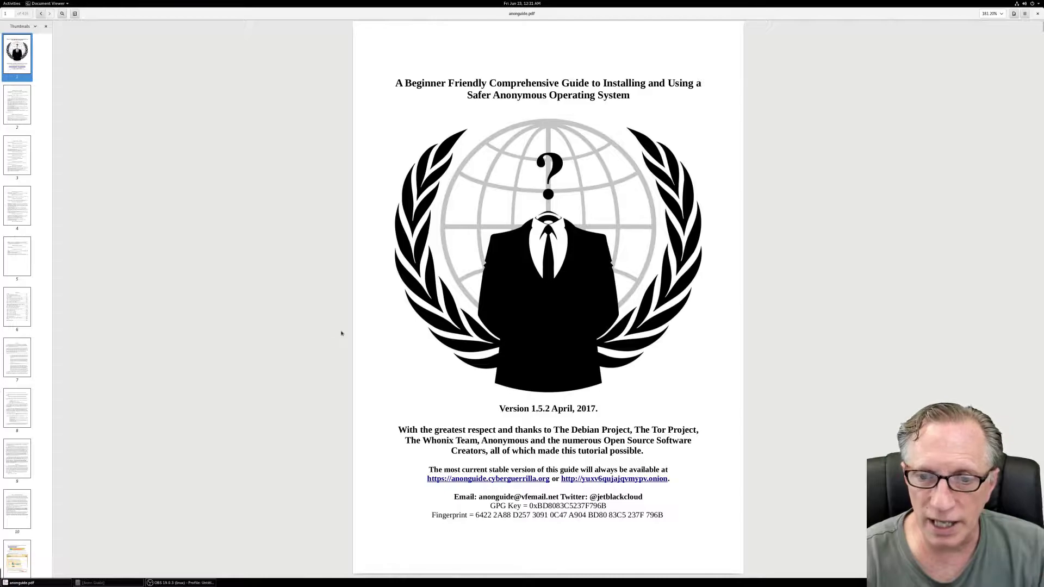
{"action": "mouse_move", "coordinate": [143, 554]}
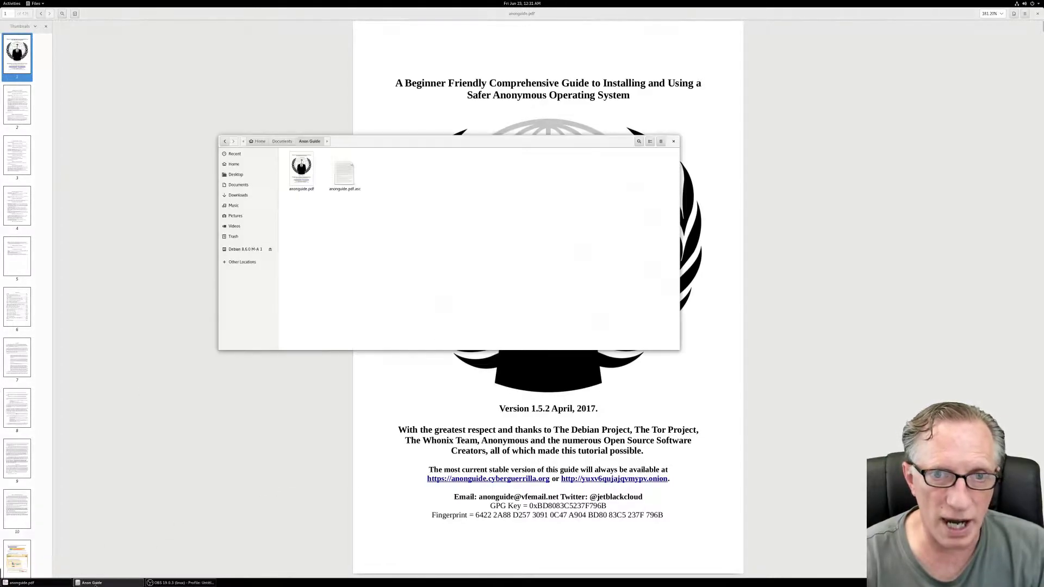
- Jump to page 118 of the guide, step 71, where the dd keyfile command appears
{"action": "left_click", "coordinate": [301, 168]}
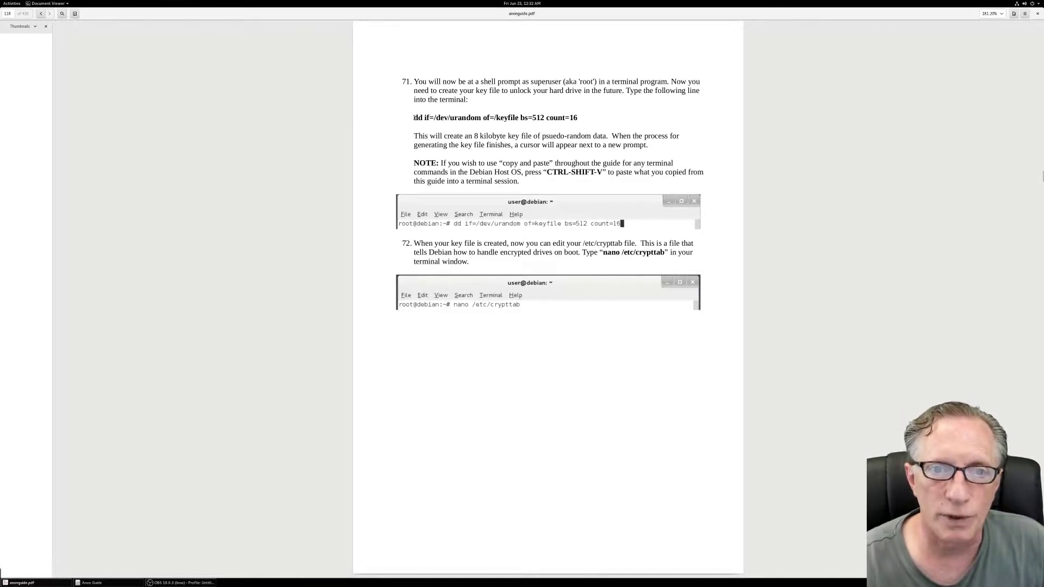
- Copy the dd keyfile-creation command from step 71 to the clipboard
{"action": "left_click_drag", "start_coordinate": [413, 118], "coordinate": [579, 117]}
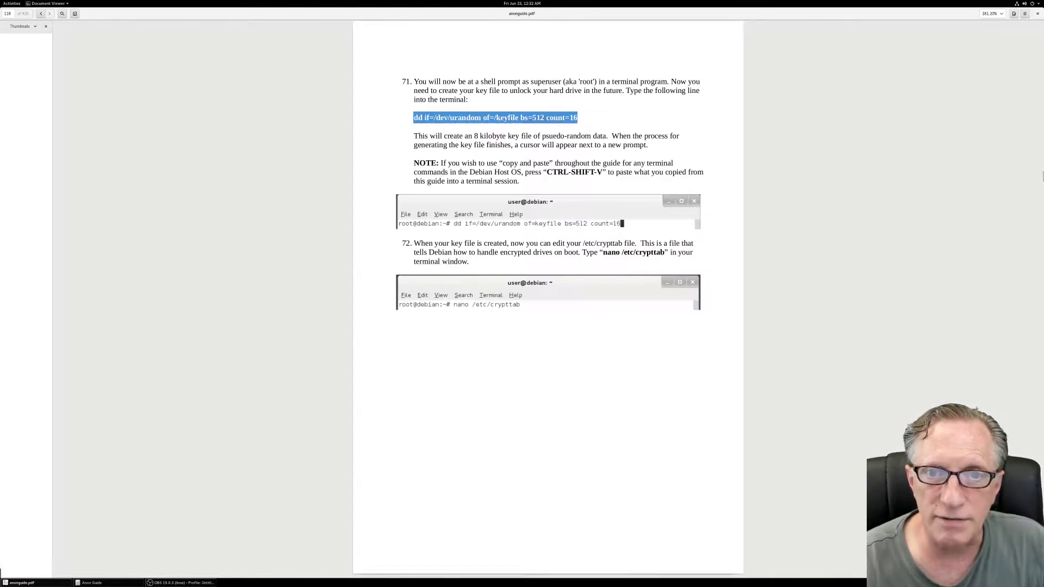
{"action": "right_click", "coordinate": [492, 118]}
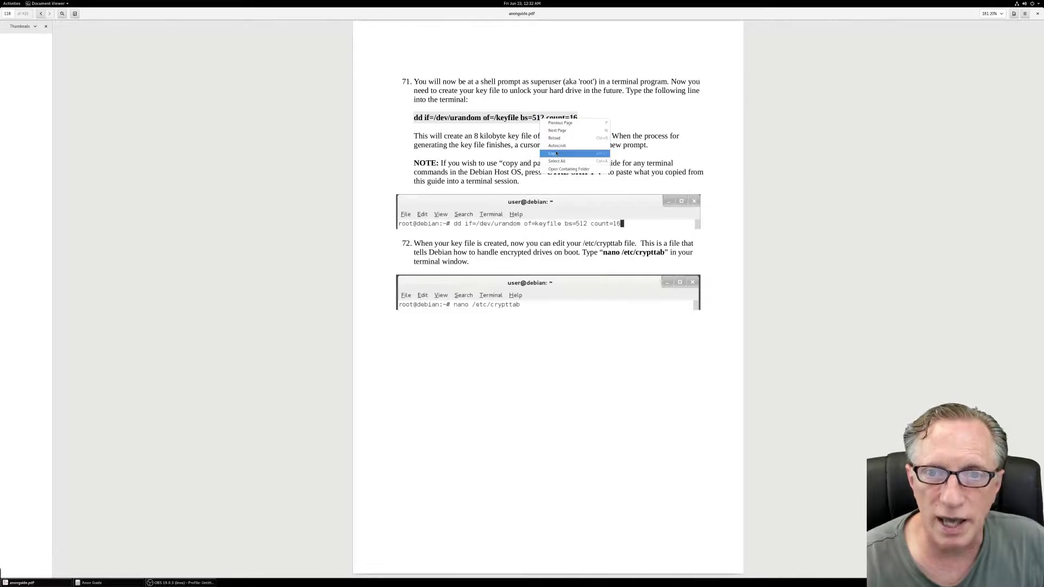
{"action": "left_click", "coordinate": [555, 153]}
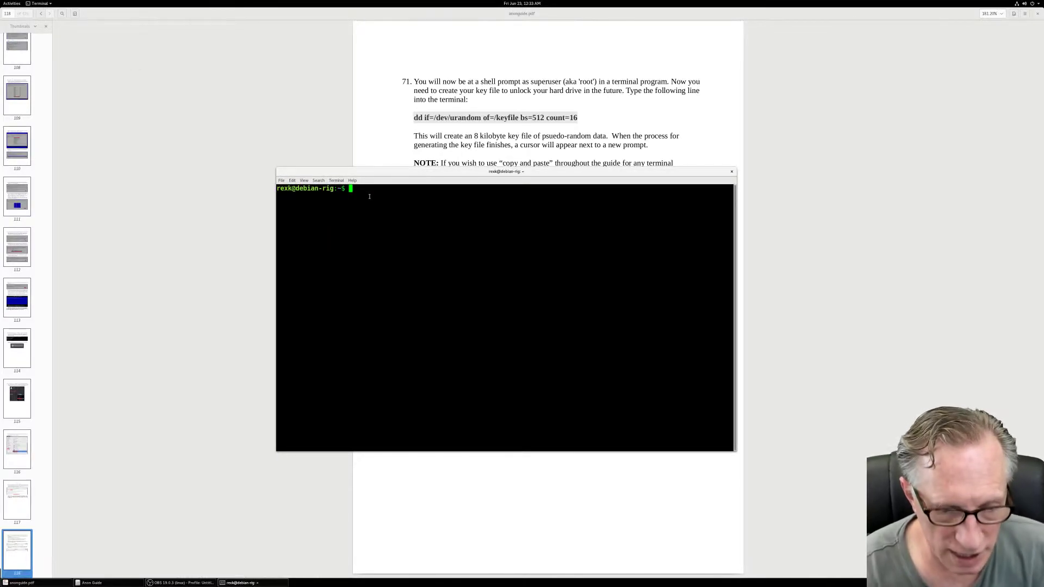
- Become root and create /keyfile with dd if=/dev/urandom bs=512 count=16
{"action": "type", "text": "su"}
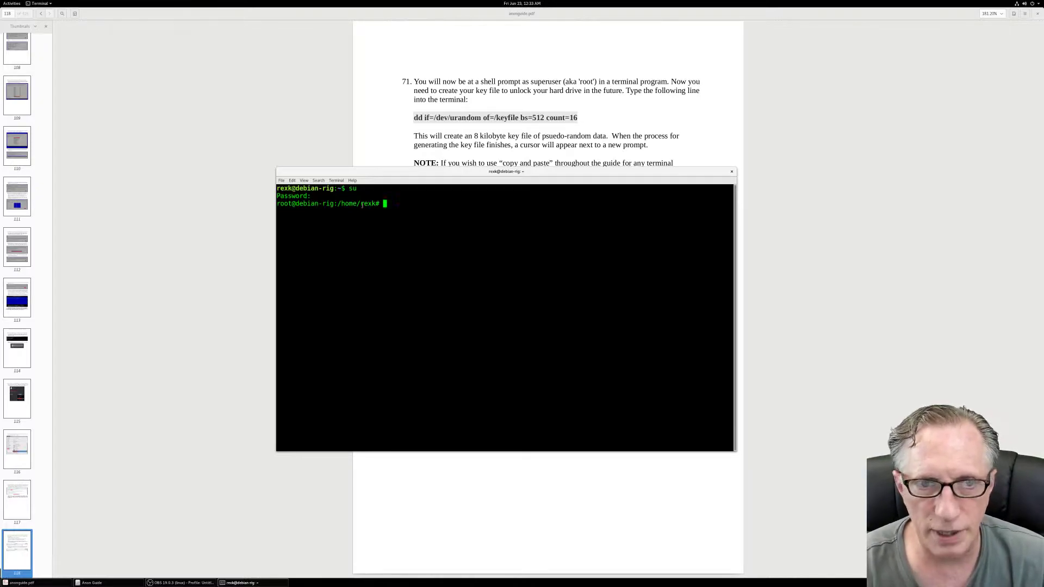
{"action": "type", "text": "dd if=/dev/urandom of=/keyfile bs=512 count=16"}
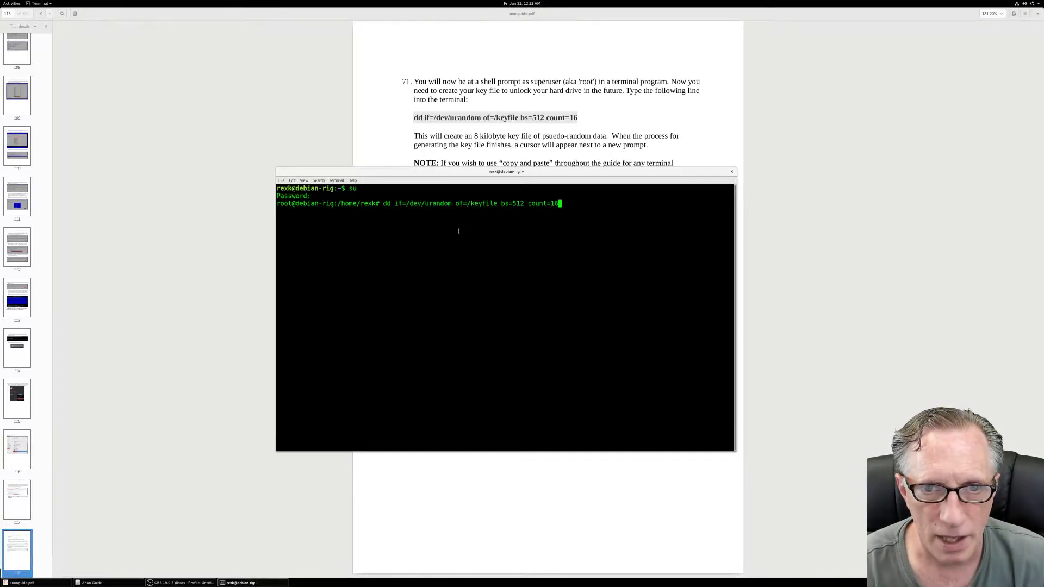
{"action": "key", "text": "Return"}
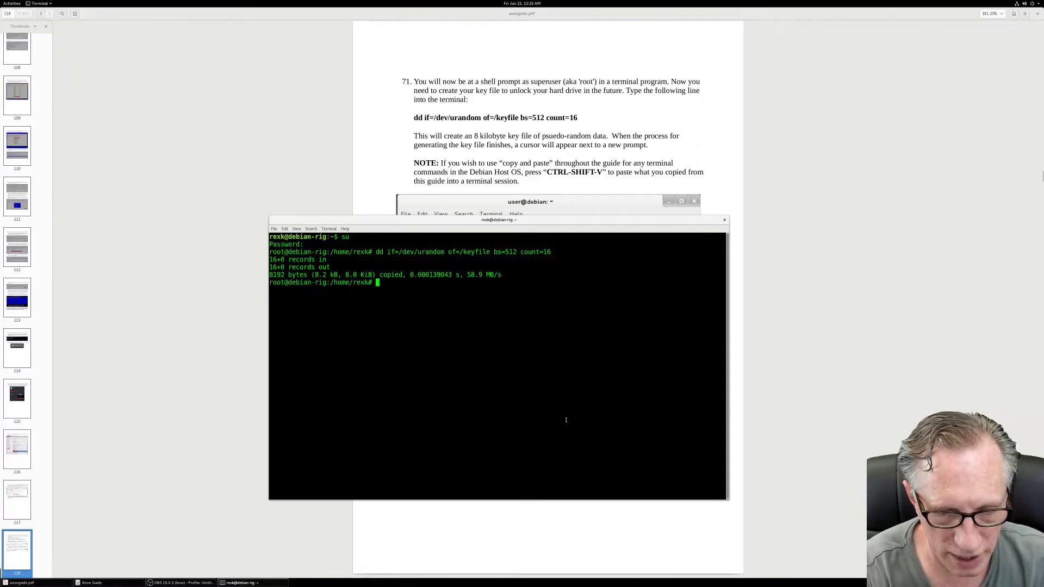
- Open /etc/crypttab in nano
{"action": "type", "text": "nano"}
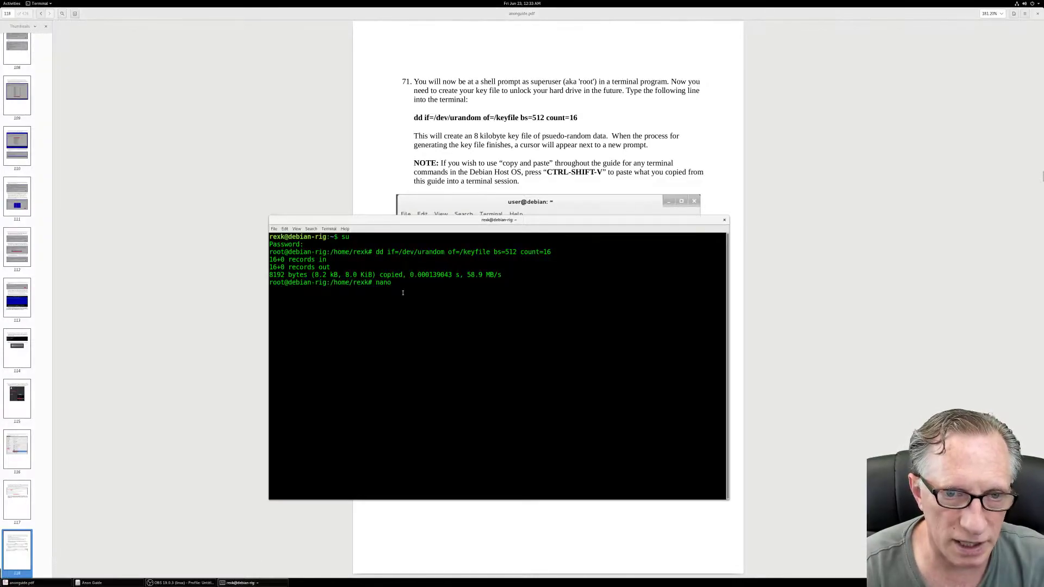
{"action": "type", "text": "/etc/crypttab"}
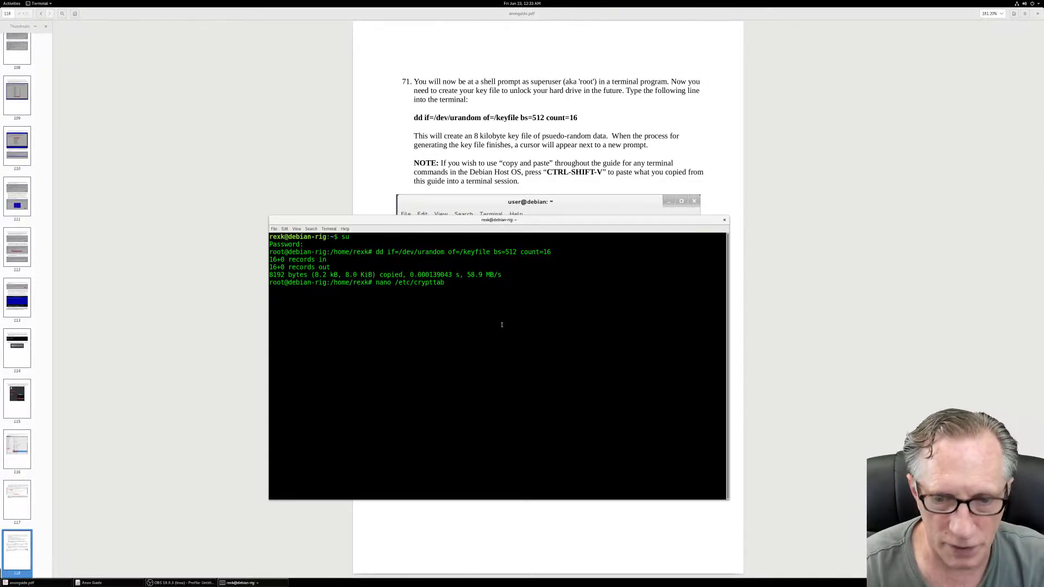
{"action": "key", "text": "Return"}
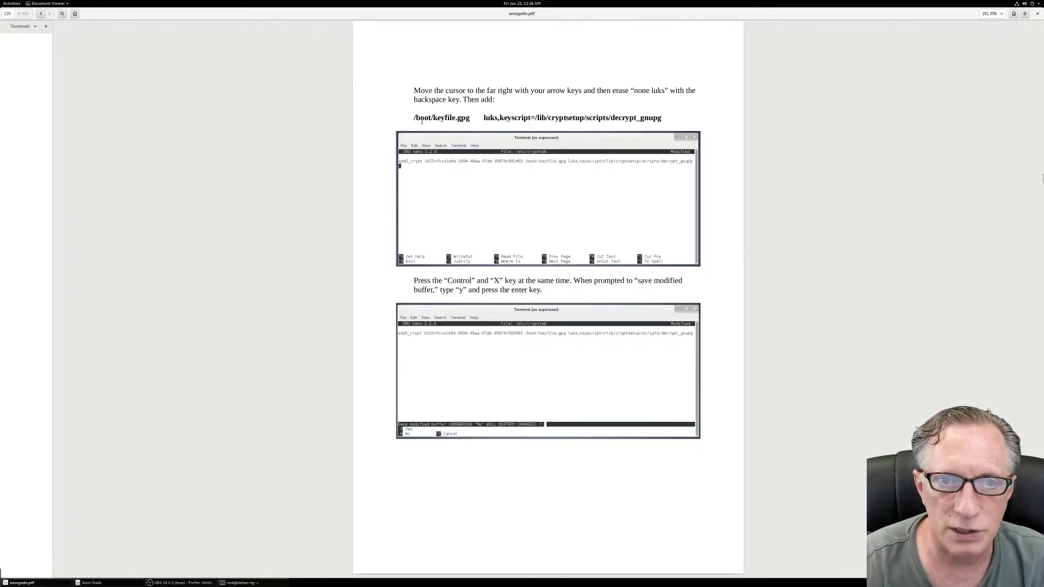
- Select the guide's /boot/keyfile.gpg and keyscript text, then return to the crypttab editor
{"action": "left_click_drag", "start_coordinate": [414, 118], "coordinate": [662, 118]}
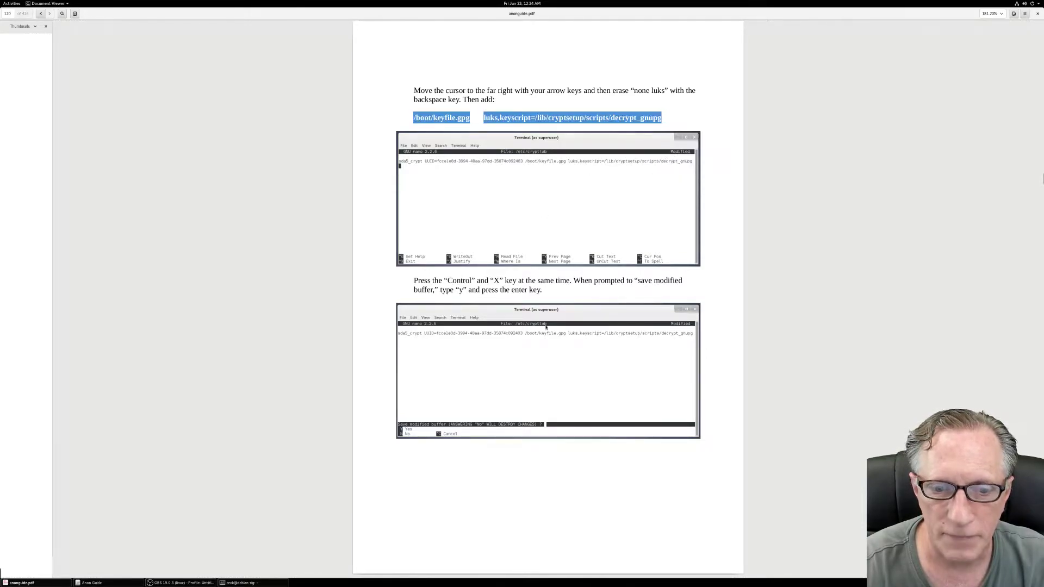
{"action": "left_click", "coordinate": [240, 582]}
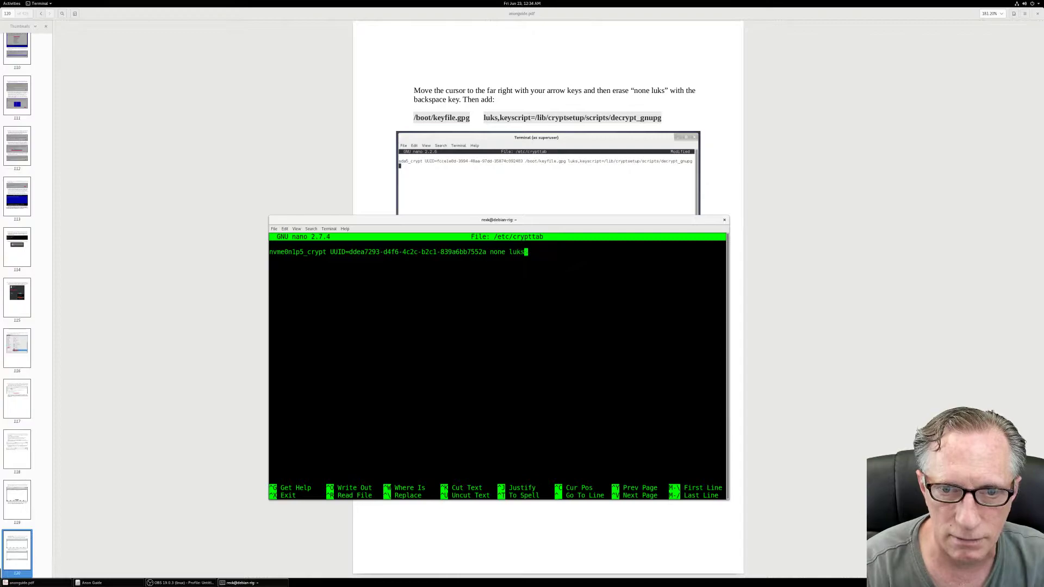
- Replace 'none luks' with /boot/keyfile.gpg luks,keyscript=/lib/cryptsetup/scripts/decrypt_gnupg and save crypttab
{"action": "key", "text": "BackSpace"}
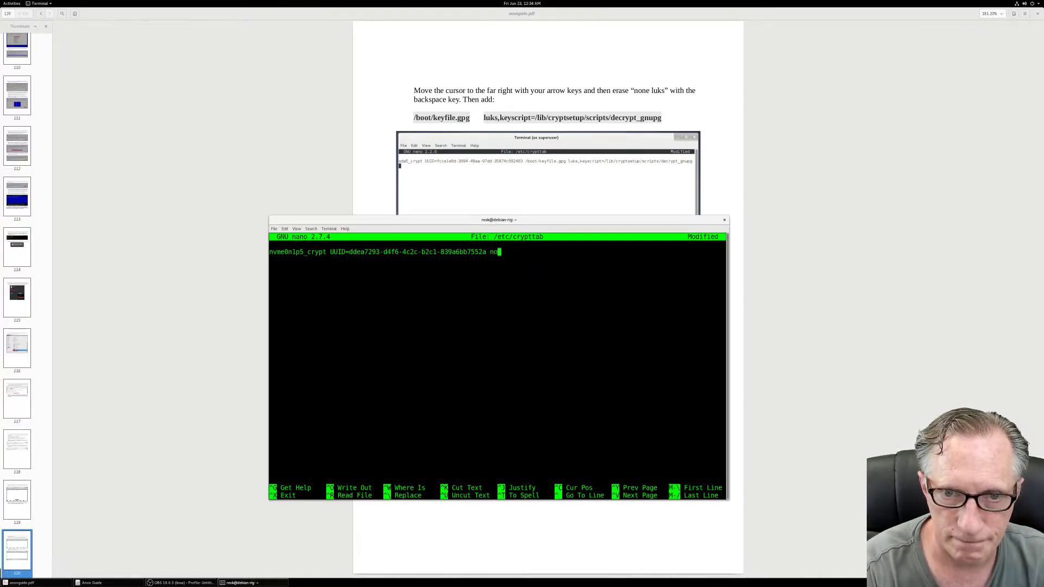
{"action": "key", "text": "BackSpace"}
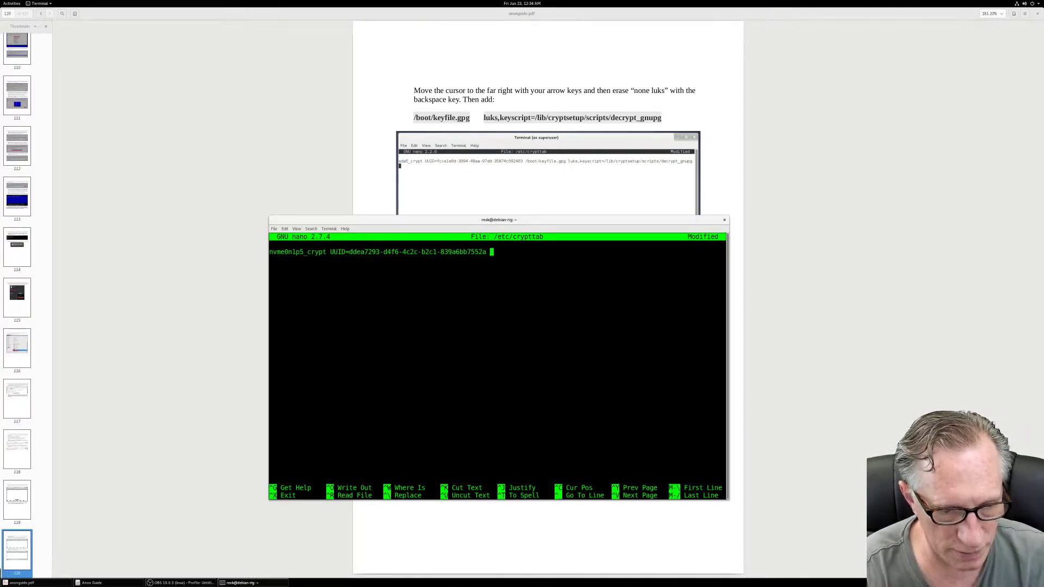
{"action": "type", "text": "/boot/keyfile.gpg luks,keyscript=/lib/cryptsetup/scripts/decrypt_gnupg"}
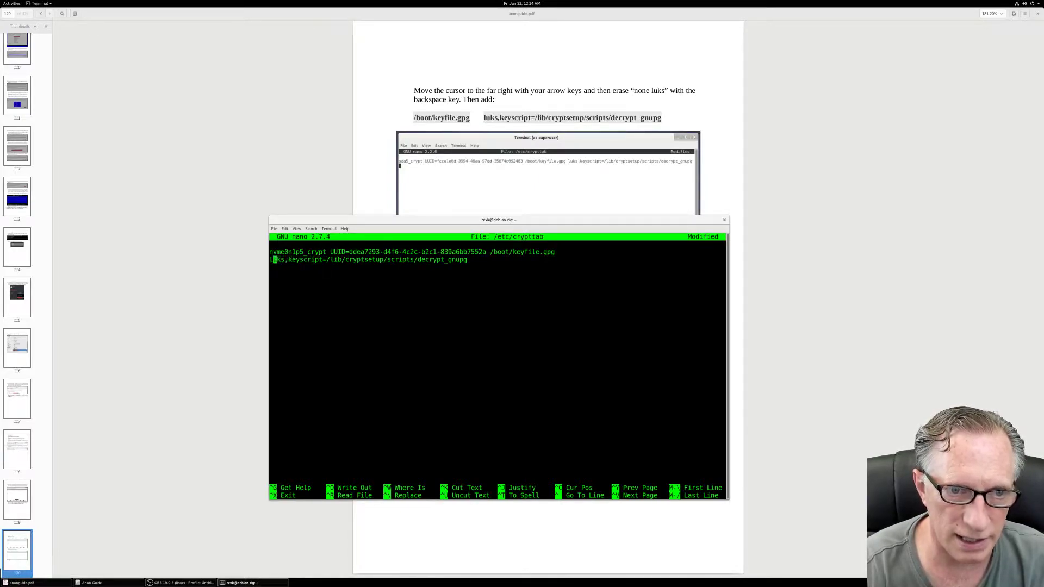
{"action": "key", "text": "Delete"}
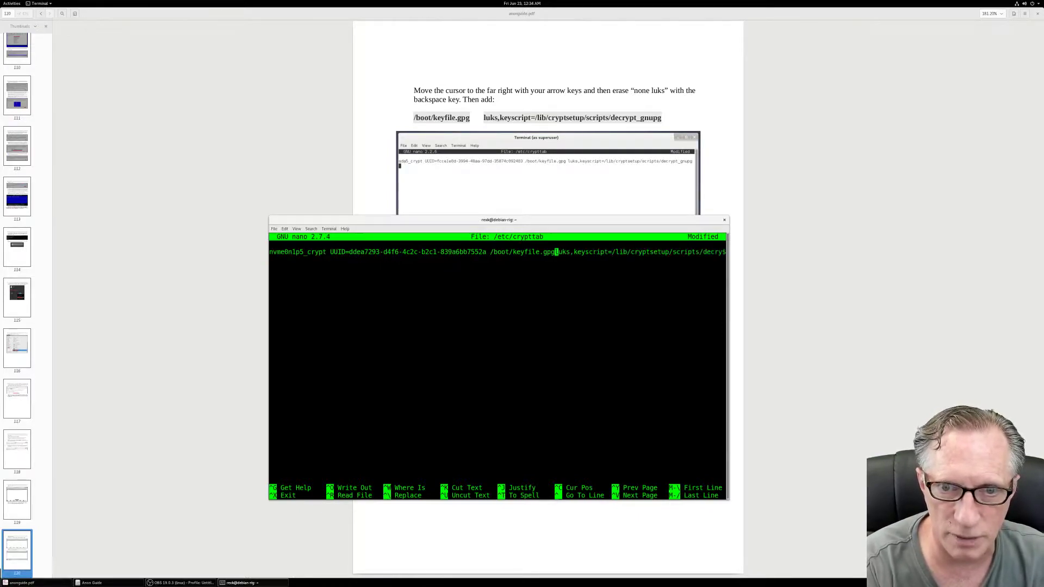
{"action": "key", "text": "BackSpace"}
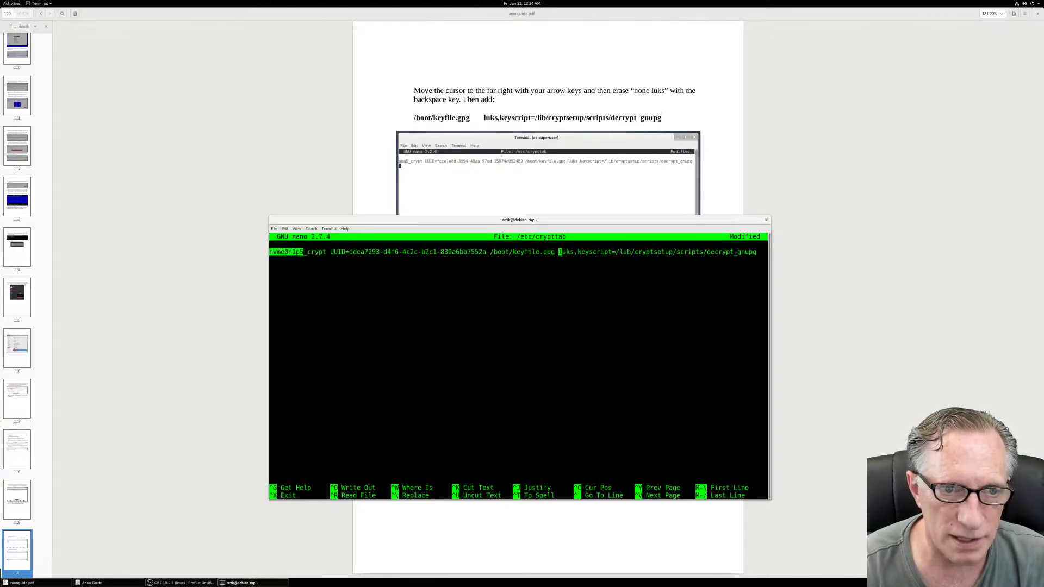
{"action": "right_click", "coordinate": [293, 259]}
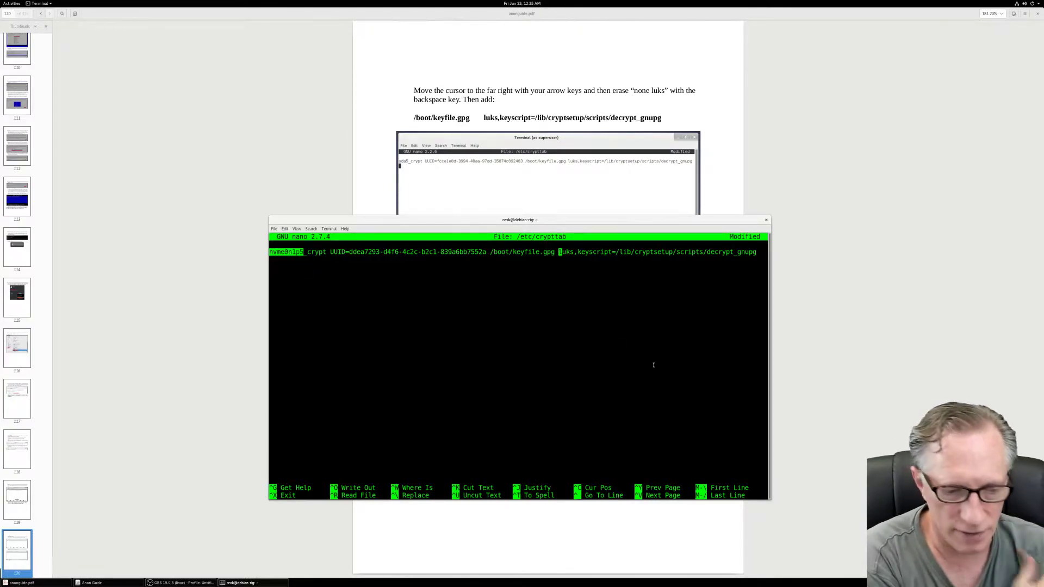
{"action": "key", "text": "ctrl+x"}
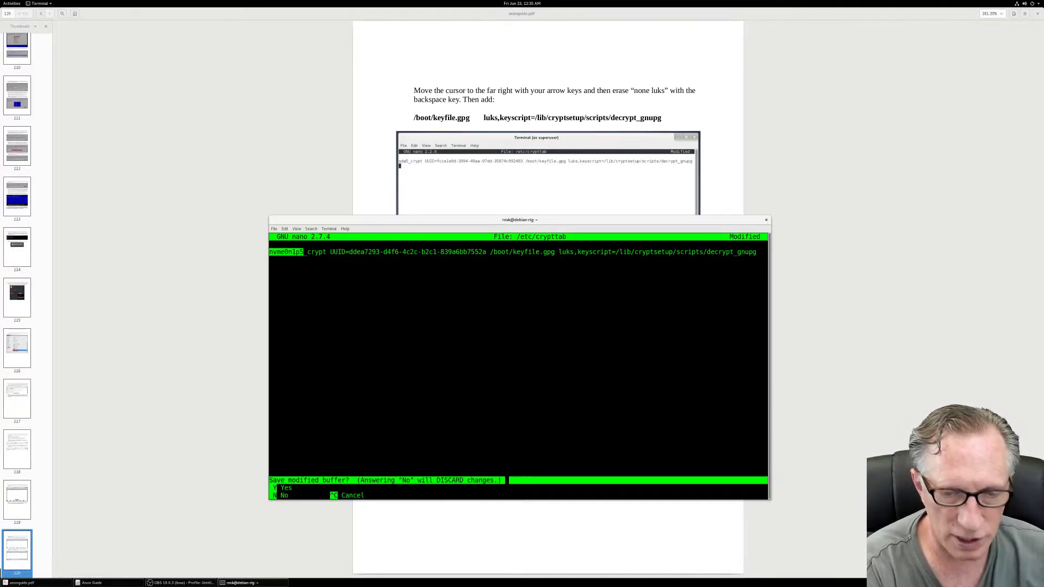
{"action": "key", "text": "y"}
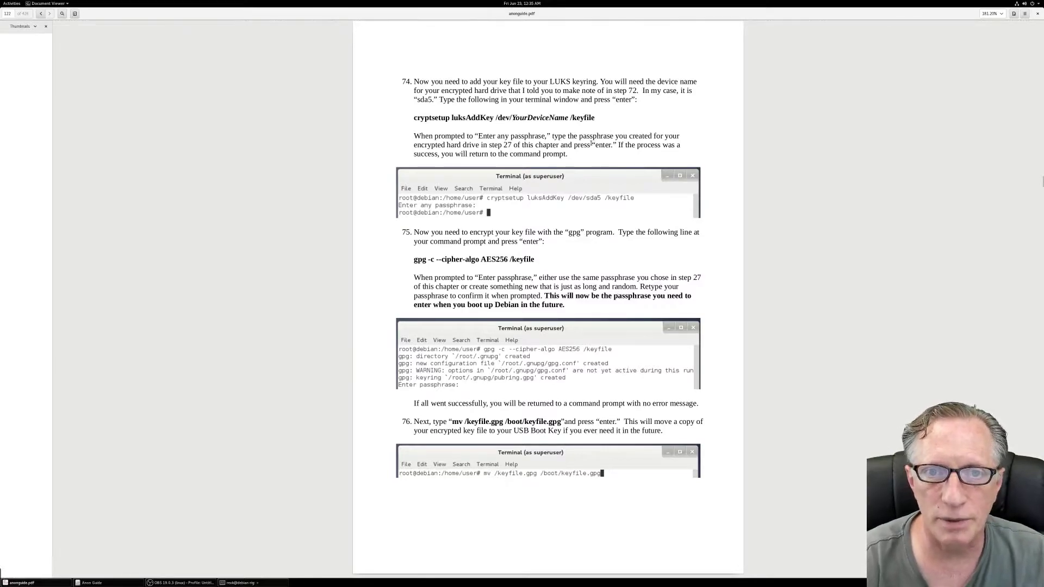
{"action": "mouse_move", "coordinate": [411, 118]}
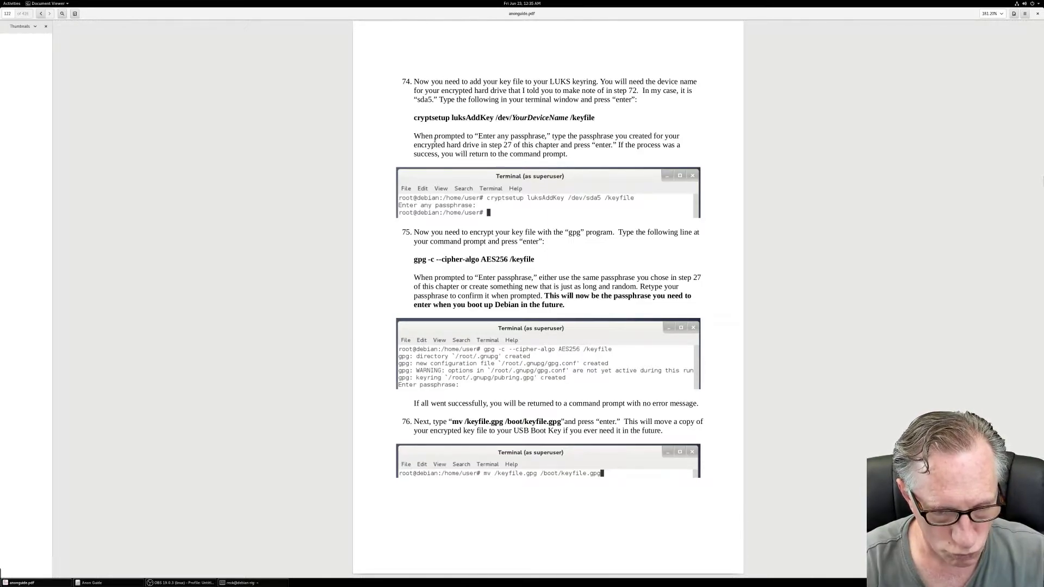
- Switch back to the terminal's root prompt after reading the luksAddKey step
{"action": "left_click", "coordinate": [240, 582]}
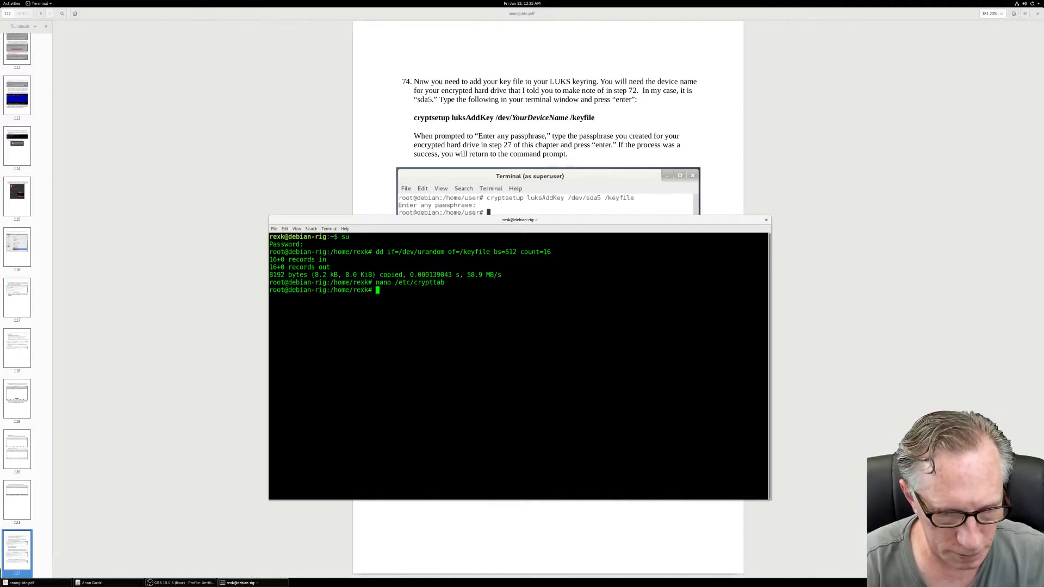
- Paste nvme0n1p5 at the prompt, then type cryptsetup luksAddKey /dev/YourDeviceName /keyfile
{"action": "type", "text": "nvme0n1p5"}
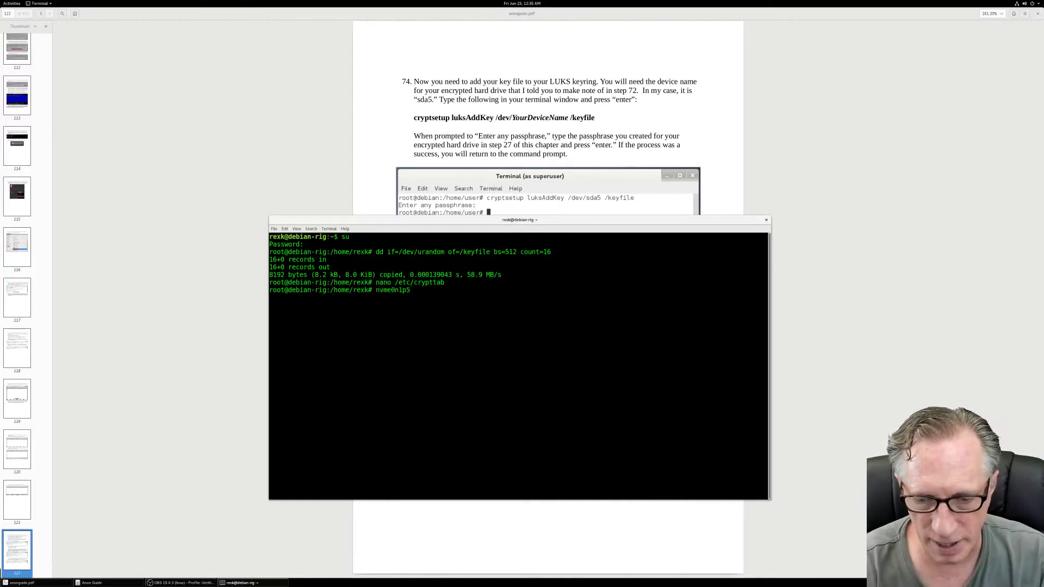
{"action": "key", "text": "Return"}
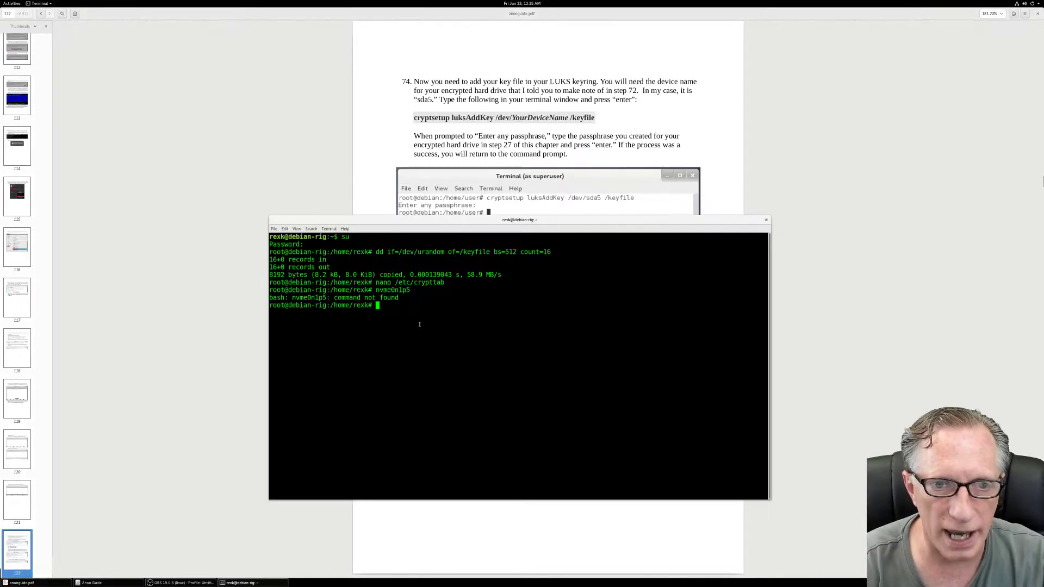
{"action": "type", "text": "cryptsetup luksAddKey /dev/YourDeviceName /keyfile"}
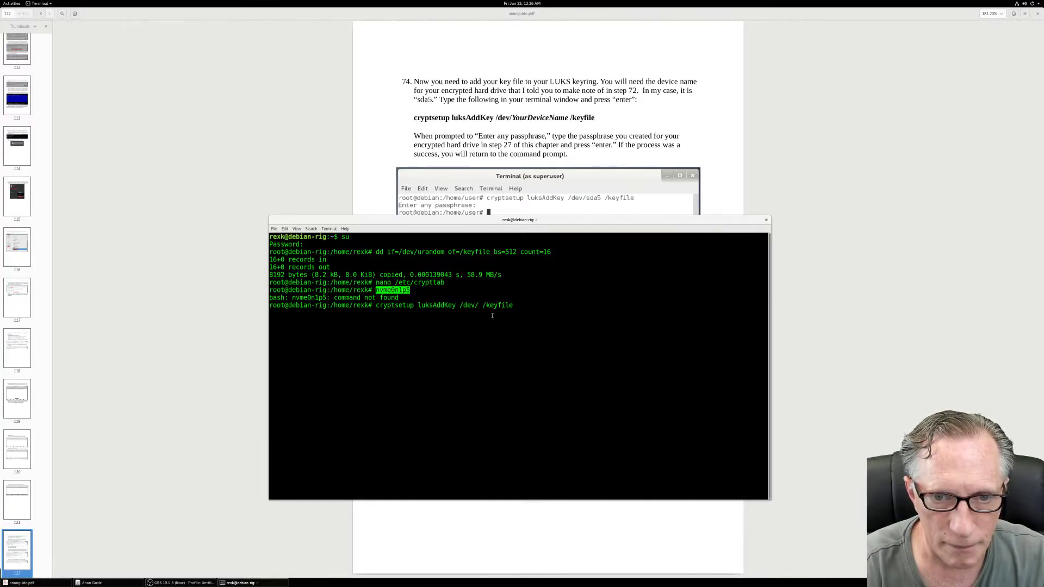
- Run luksAddKey adding /keyfile to /dev/nvme0n1p5, then copy the guide's gpg command
{"action": "right_click", "coordinate": [492, 308]}
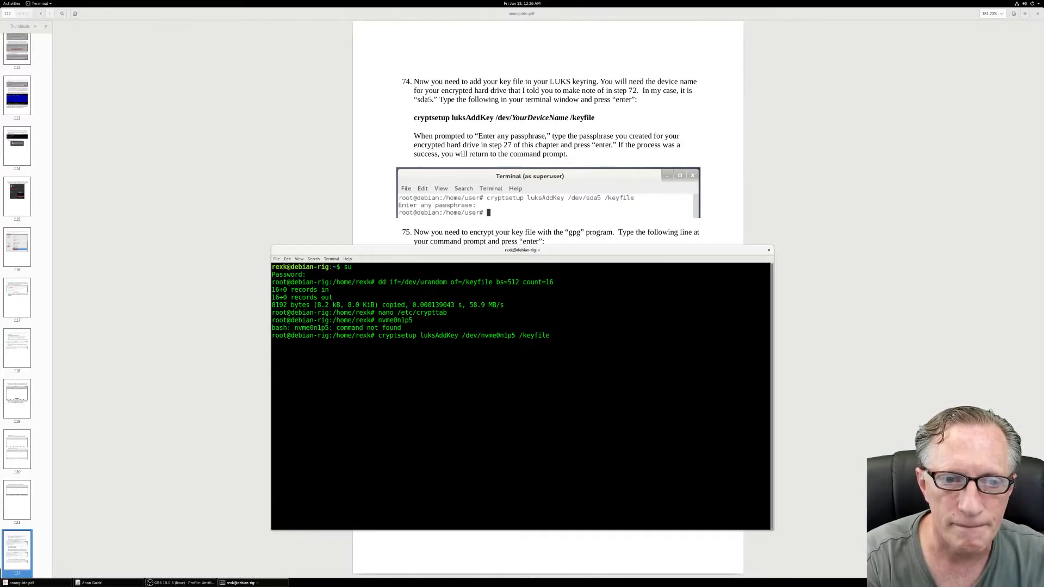
{"action": "key", "text": "Return"}
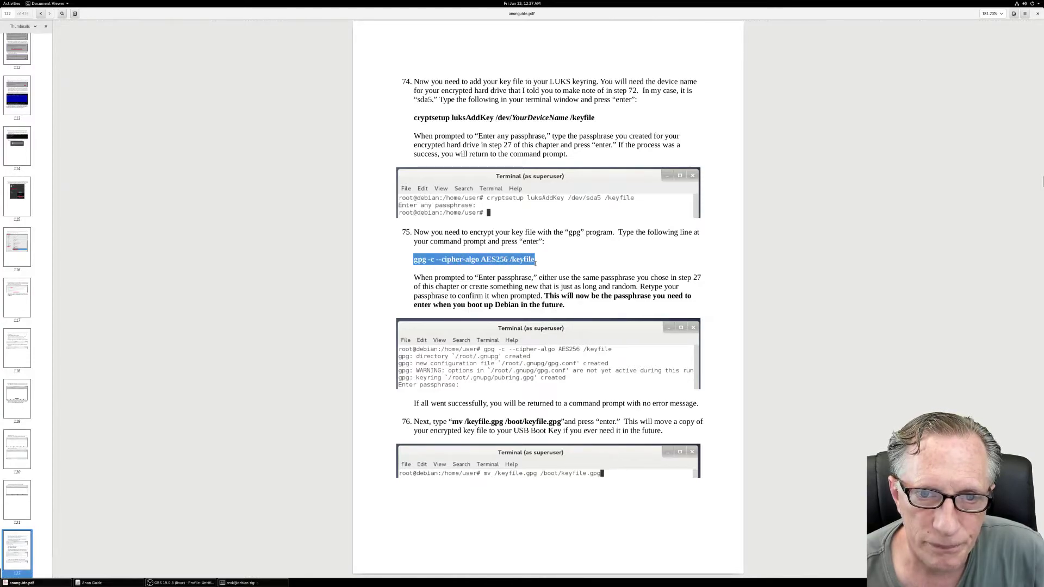
{"action": "right_click", "coordinate": [474, 259]}
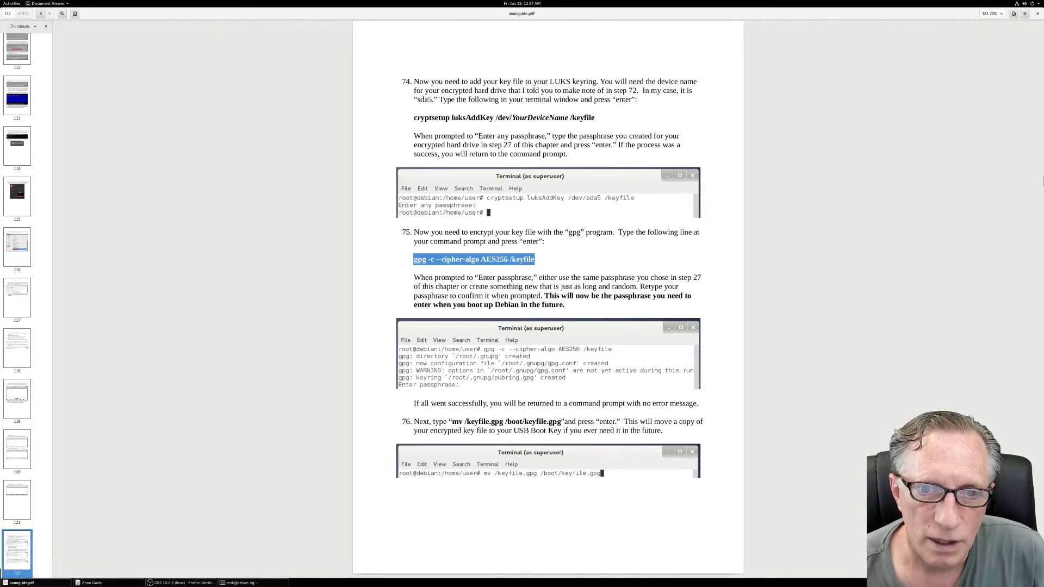
{"action": "mouse_move", "coordinate": [198, 469]}
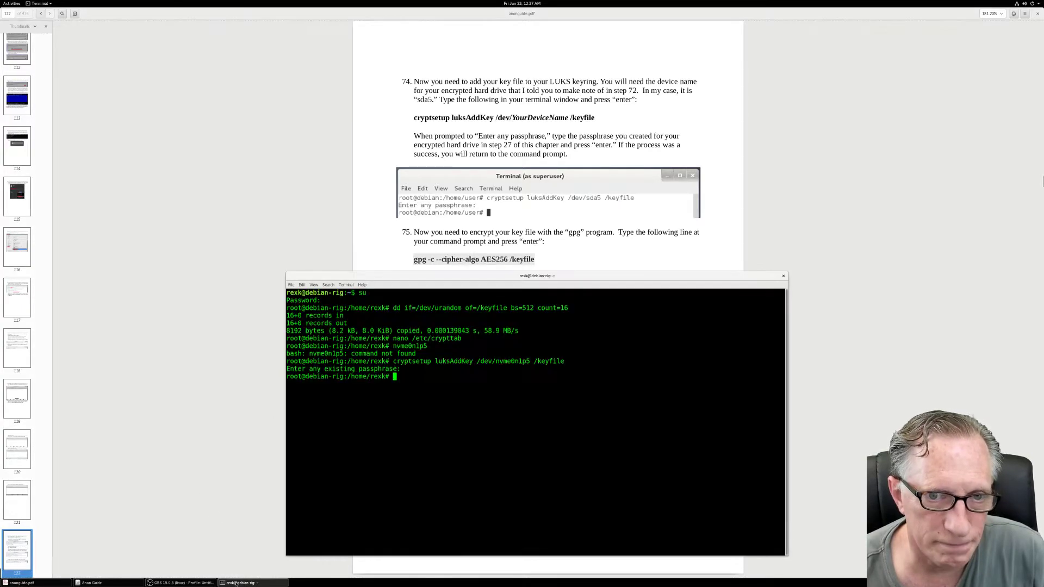
- Check gpg's supported ciphers with gpg -v and paste gpg -c --cipher-algo AES256 /keyfile
{"action": "right_click", "coordinate": [396, 376]}
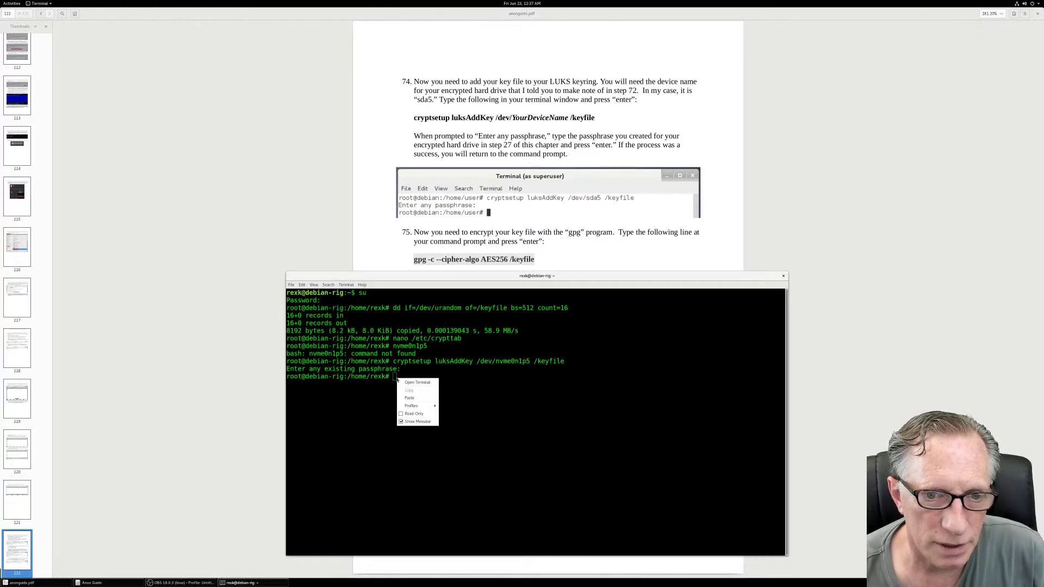
{"action": "mouse_move", "coordinate": [409, 397]}
{"action": "type", "text": "gpg "}
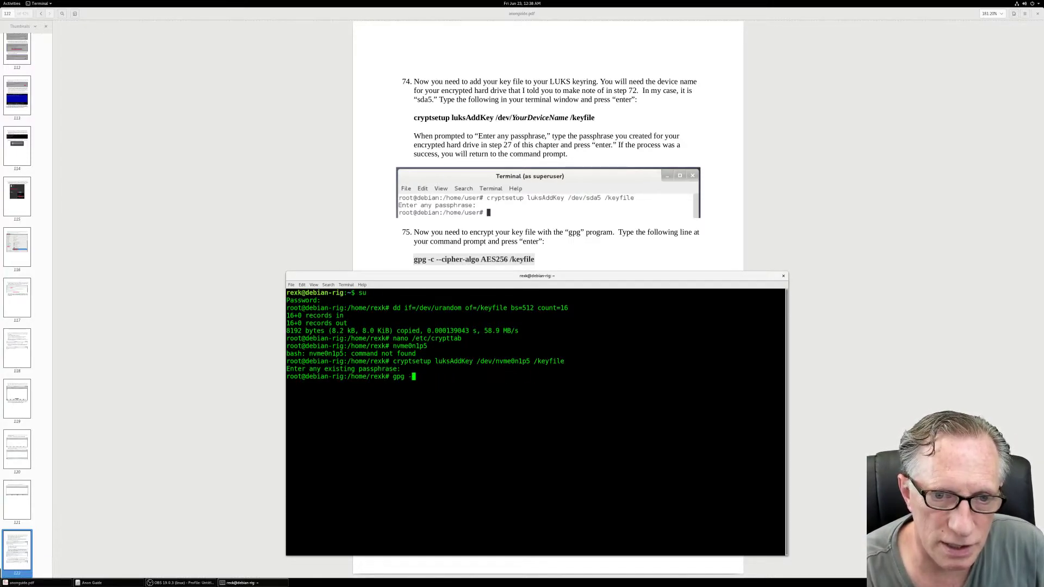
{"action": "type", "text": "-version"}
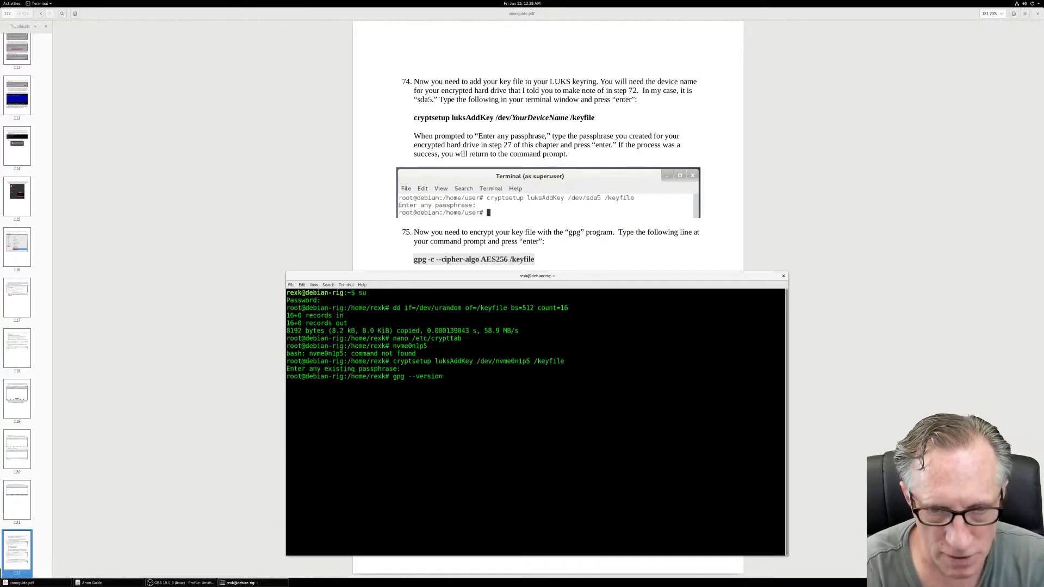
{"action": "key", "text": "Return"}
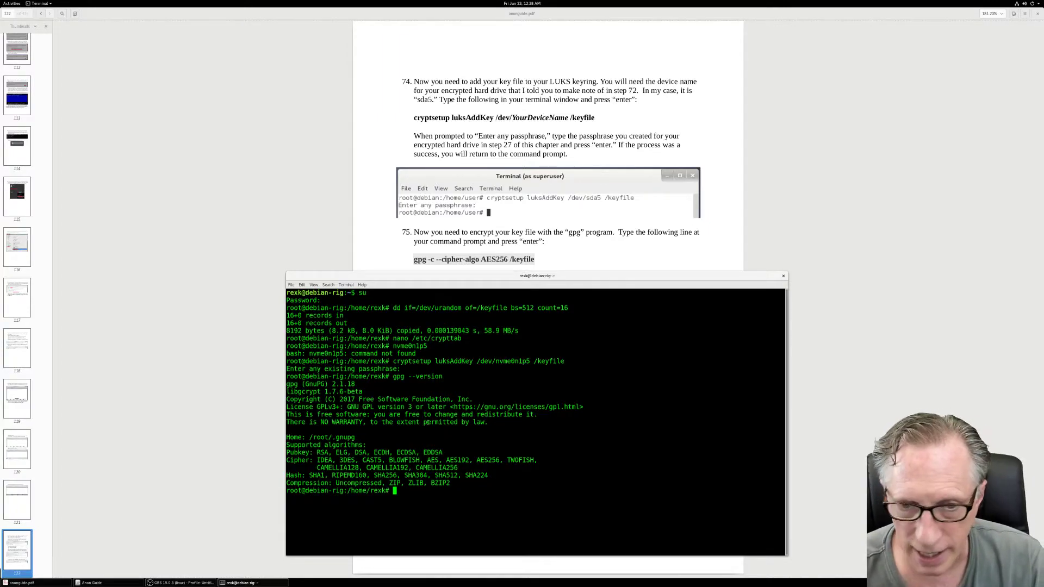
{"action": "right_click", "coordinate": [397, 490]}
{"action": "type", "text": "gpg -c --cipher-algo AES256 /keyfile"}
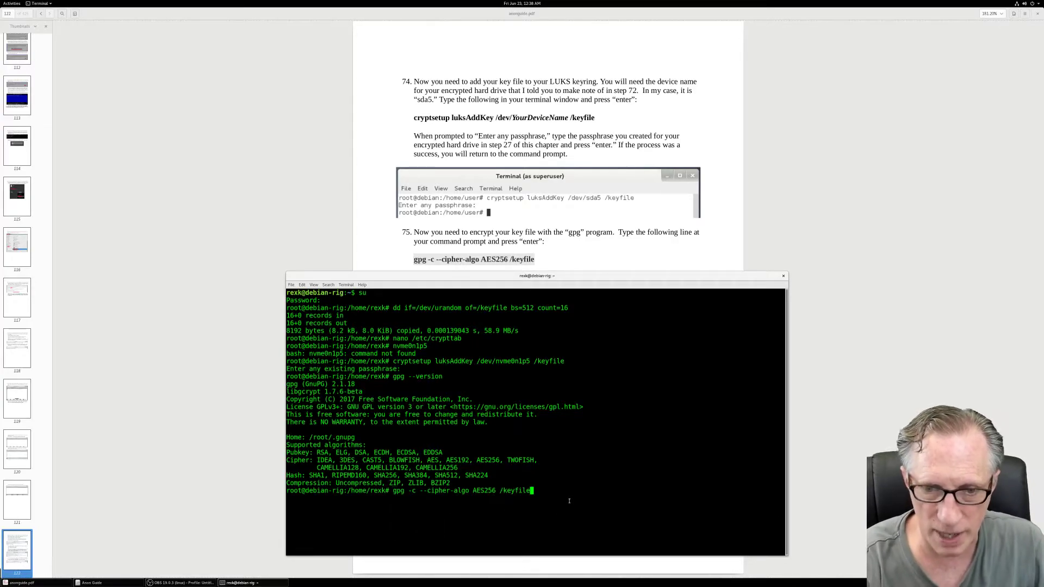
- Encrypt /keyfile with gpg AES256, entering and confirming the new passphrase
{"action": "key", "text": "Return"}
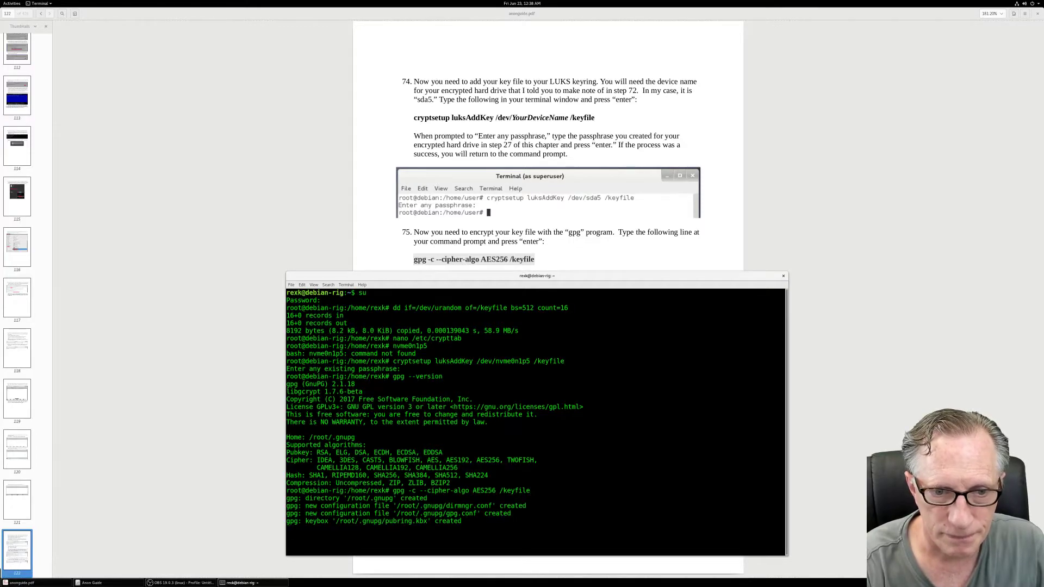
{"action": "key", "text": "Return"}
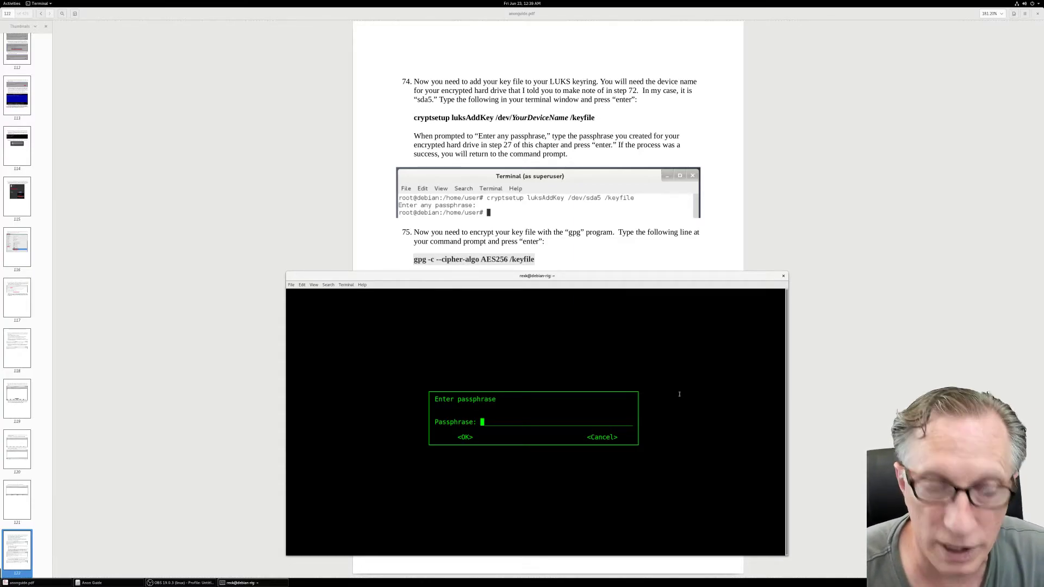
{"action": "type", "text": "*"}
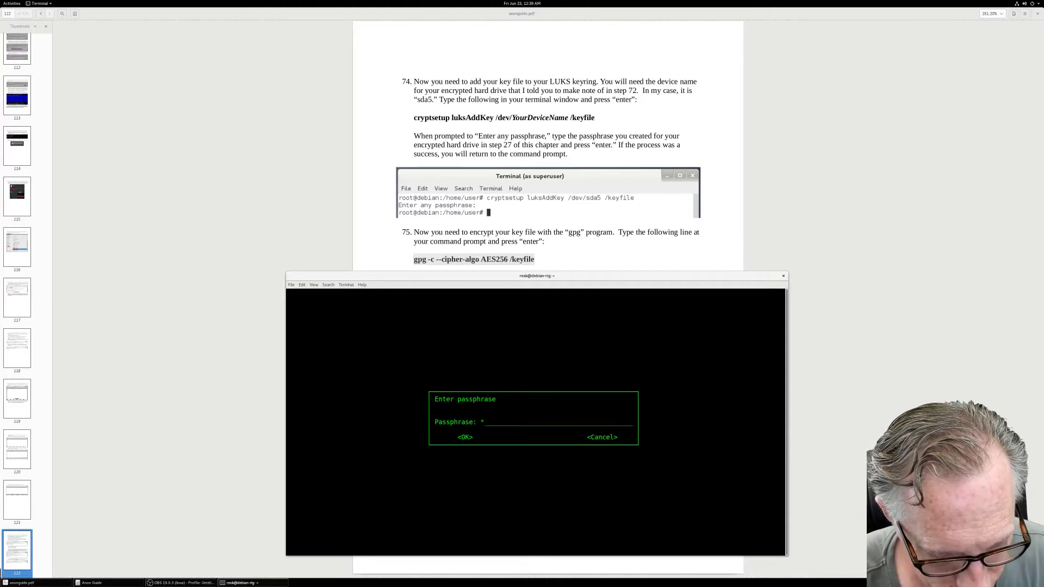
{"action": "type", "text": "*****"}
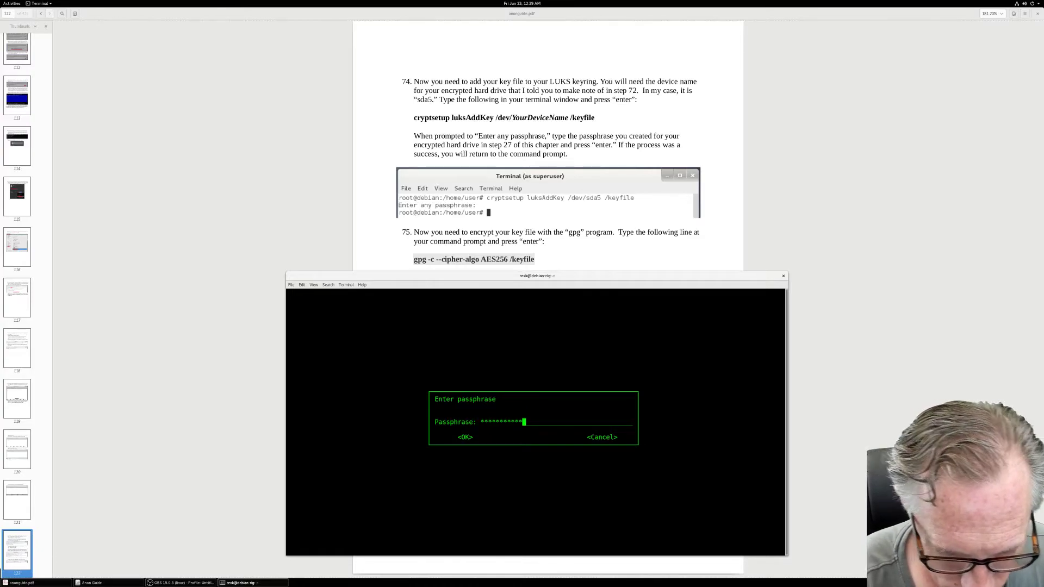
{"action": "type", "text": "***"}
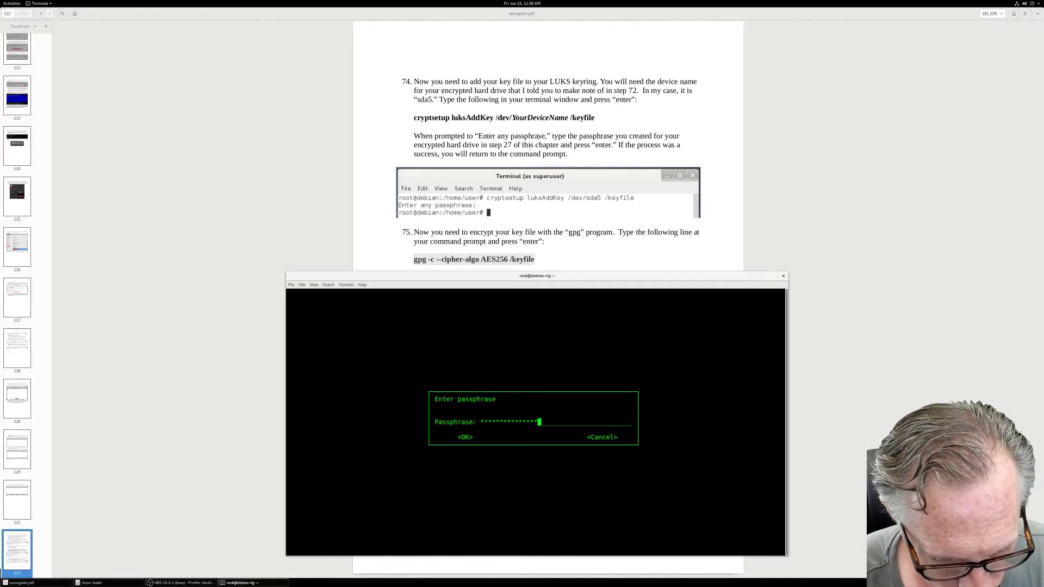
{"action": "type", "text": "*"}
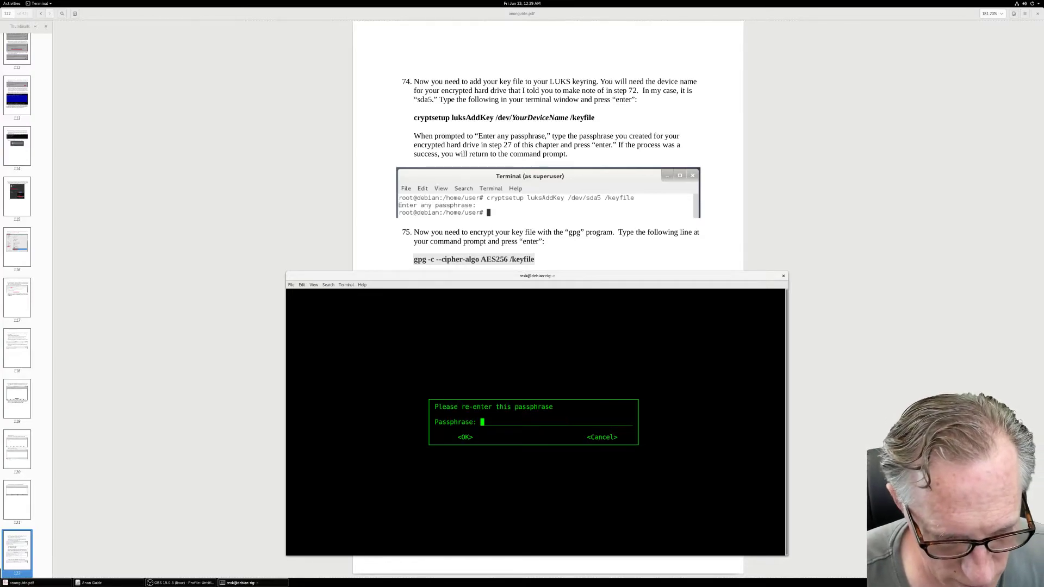
{"action": "type", "text": "**"}
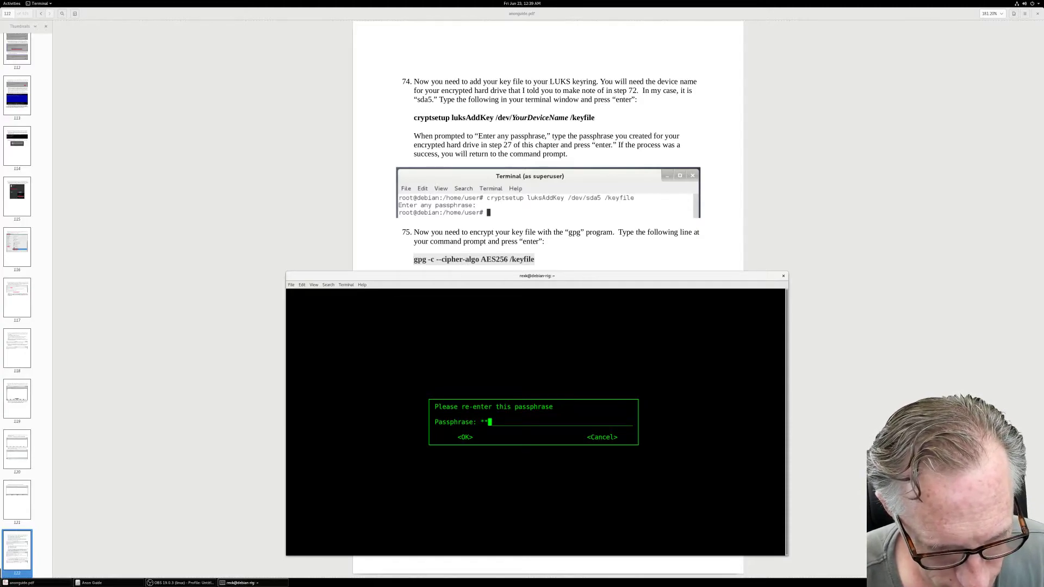
{"action": "type", "text": "*****"}
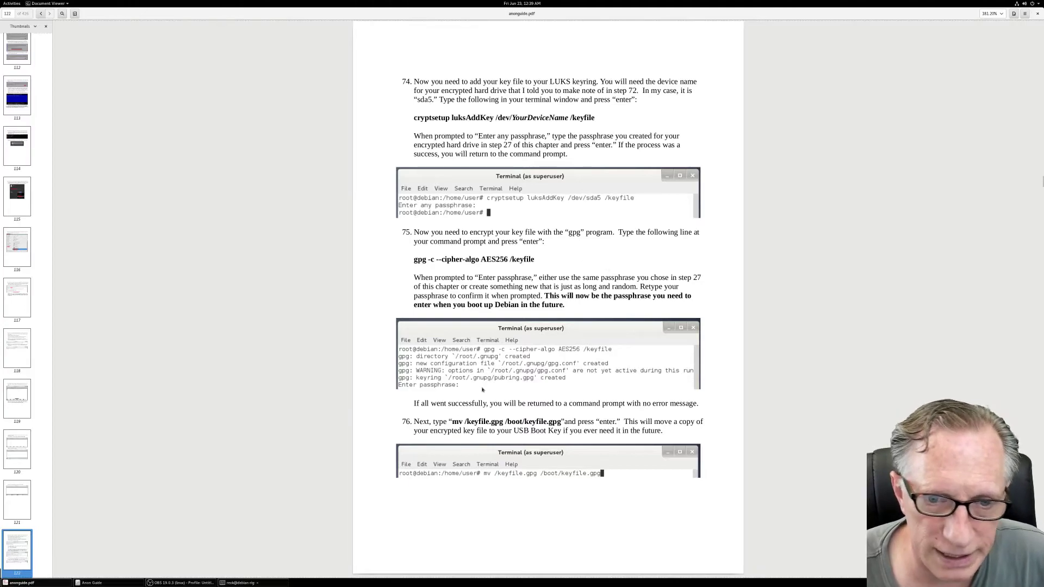
- Copy the step 76 command 'mv /keyfile.gpg /boot/keyfile.gpg' from the guide
{"action": "left_click_drag", "start_coordinate": [450, 421], "coordinate": [474, 420]}
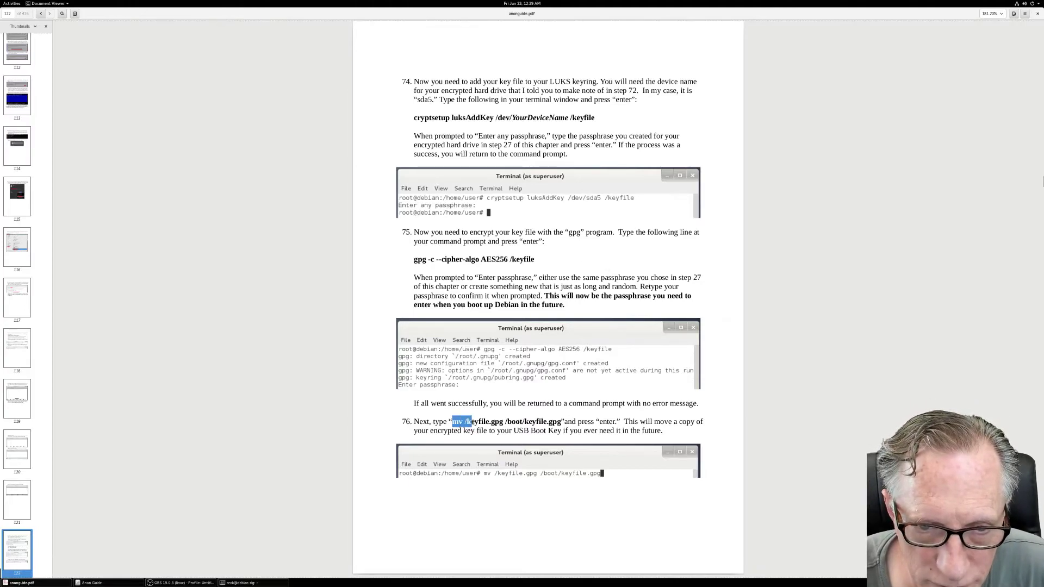
{"action": "left_click_drag", "start_coordinate": [453, 421], "coordinate": [557, 421]}
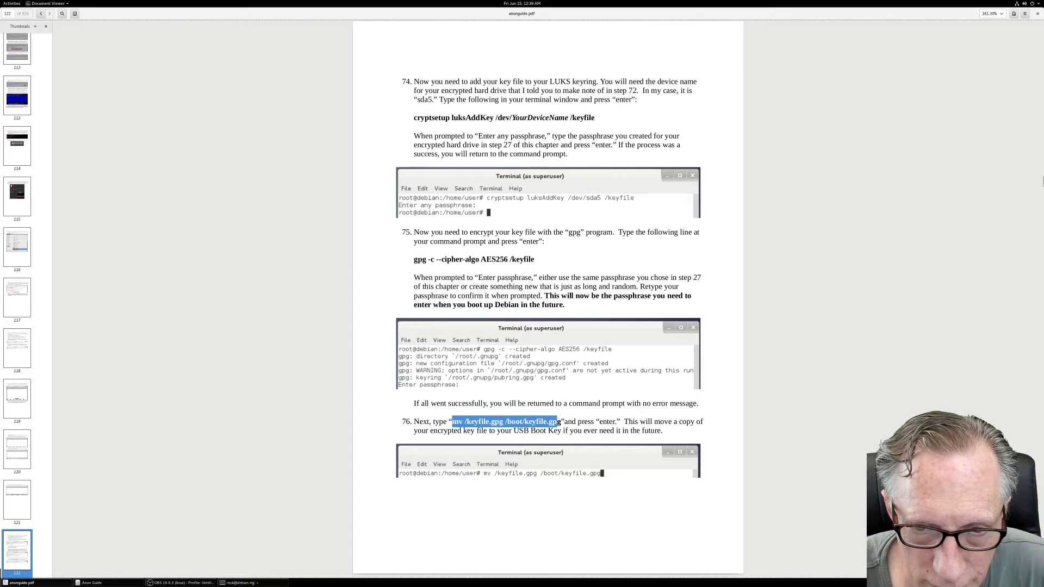
{"action": "right_click", "coordinate": [505, 421]}
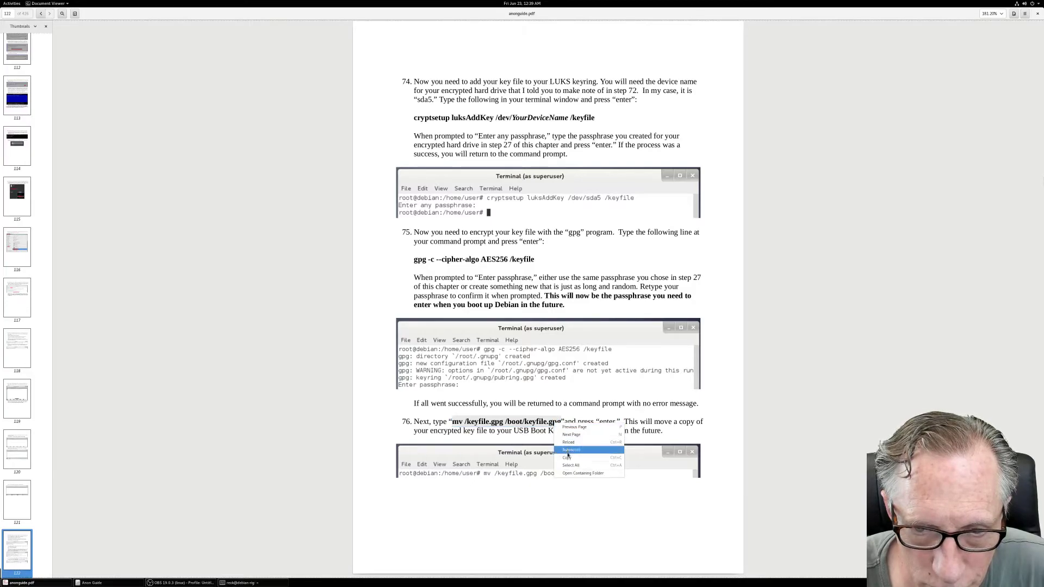
{"action": "left_click", "coordinate": [570, 458]}
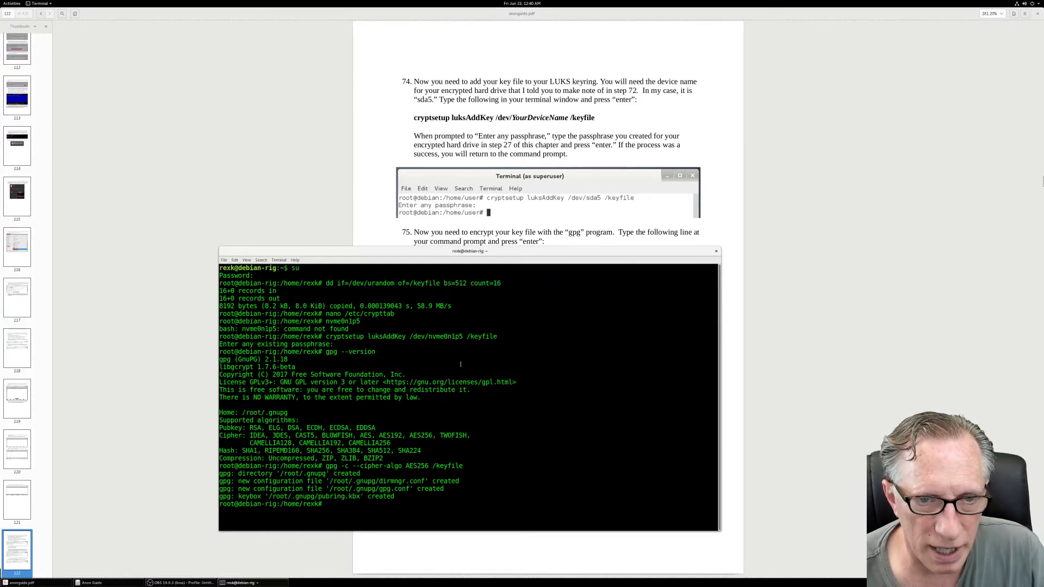
- Clear the terminal and run 'mv /keyfile.gpg /boot/keyfile.gpg'
{"action": "type", "text": "clear"}
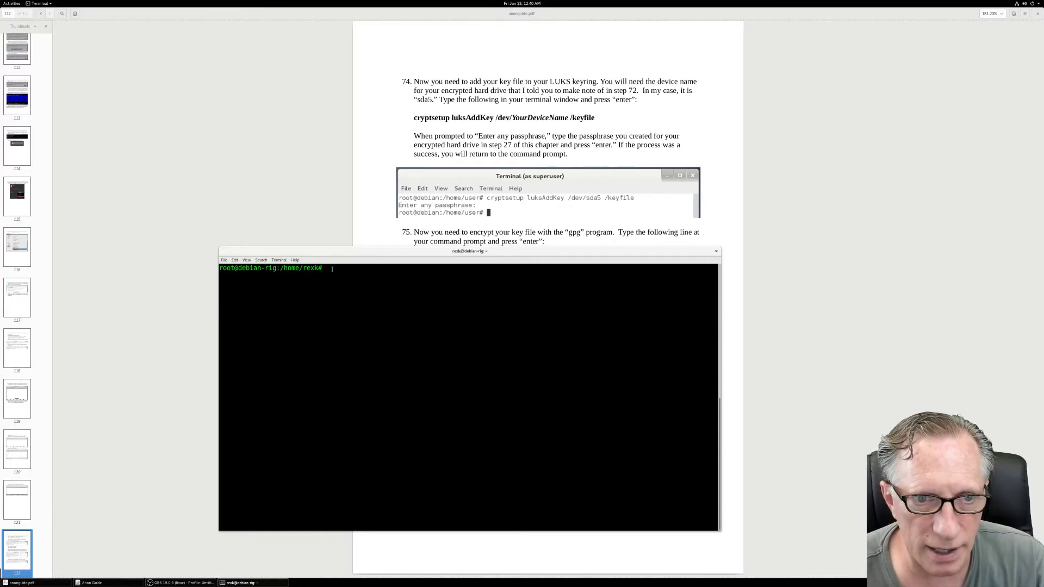
{"action": "type", "text": "mv /keyfile.gpg /boot/keyfile.gpg"}
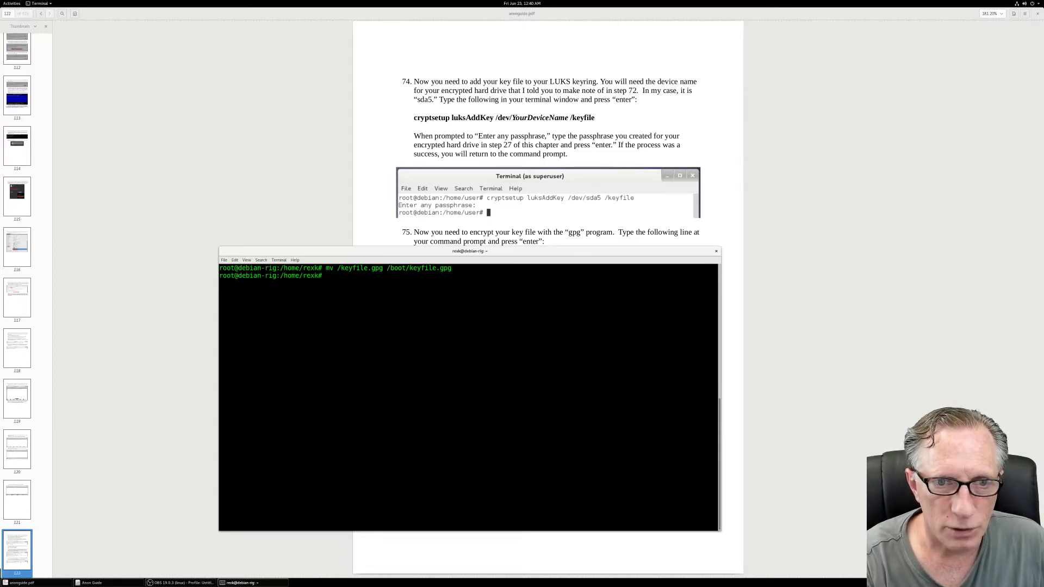
{"action": "mouse_move", "coordinate": [329, 188]}
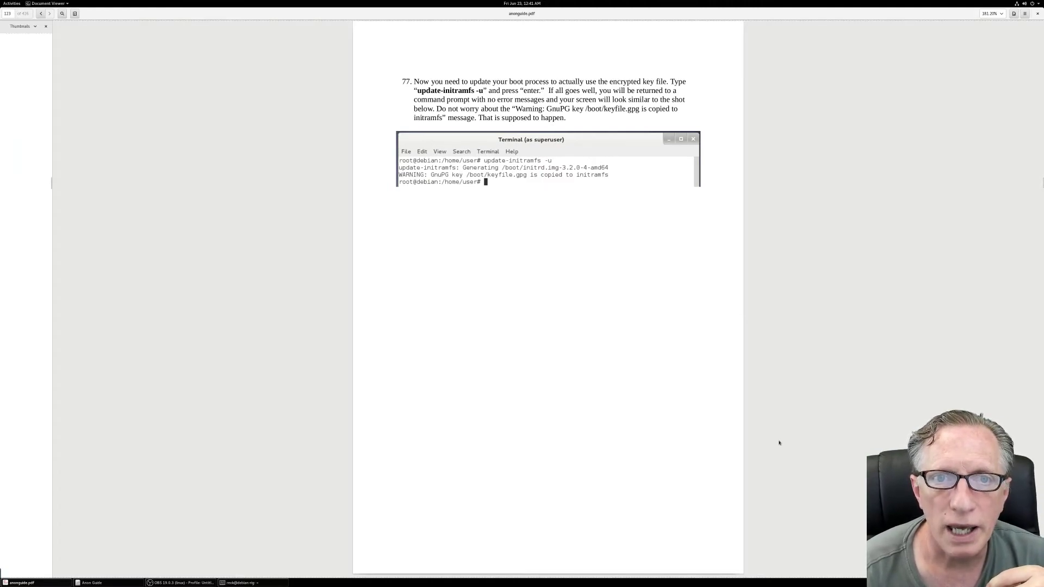
{"action": "mouse_move", "coordinate": [601, 162]}
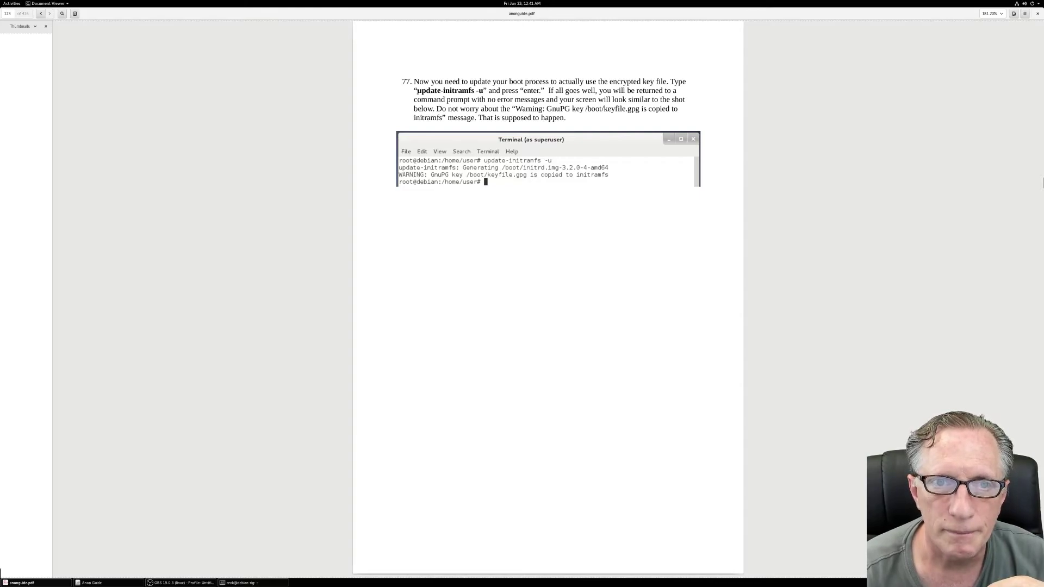
- Read step 77, which calls for 'update-initramfs -u'
{"action": "right_click", "coordinate": [479, 97]}
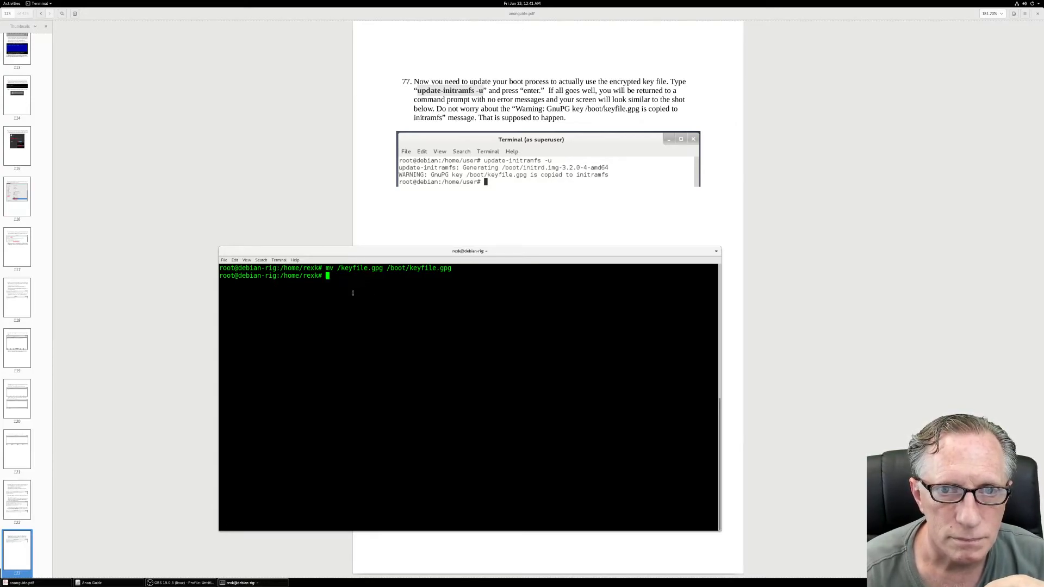
- Run 'update-initramfs -u', then scroll the guide to the reboot steps 80–82
{"action": "type", "text": "update-initramfs -u"}
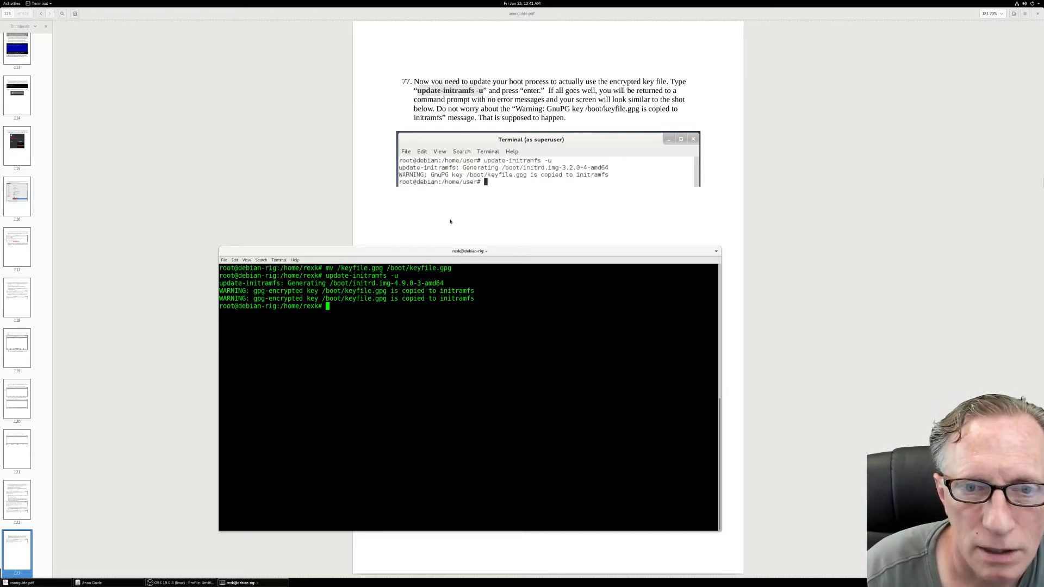
{"action": "left_click", "coordinate": [715, 251]}
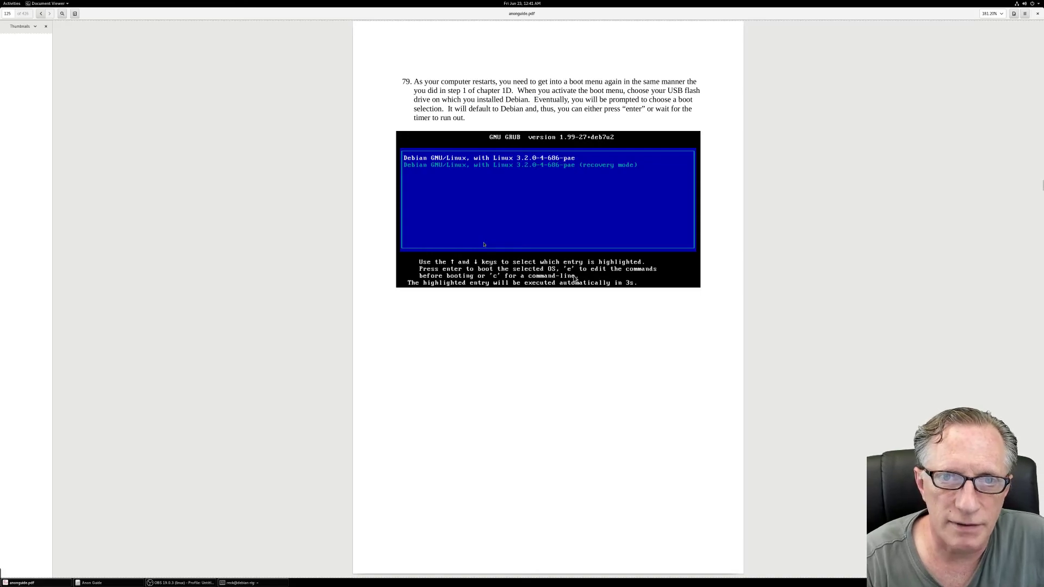
{"action": "scroll", "scroll_direction": "down", "scroll_amount": 3}
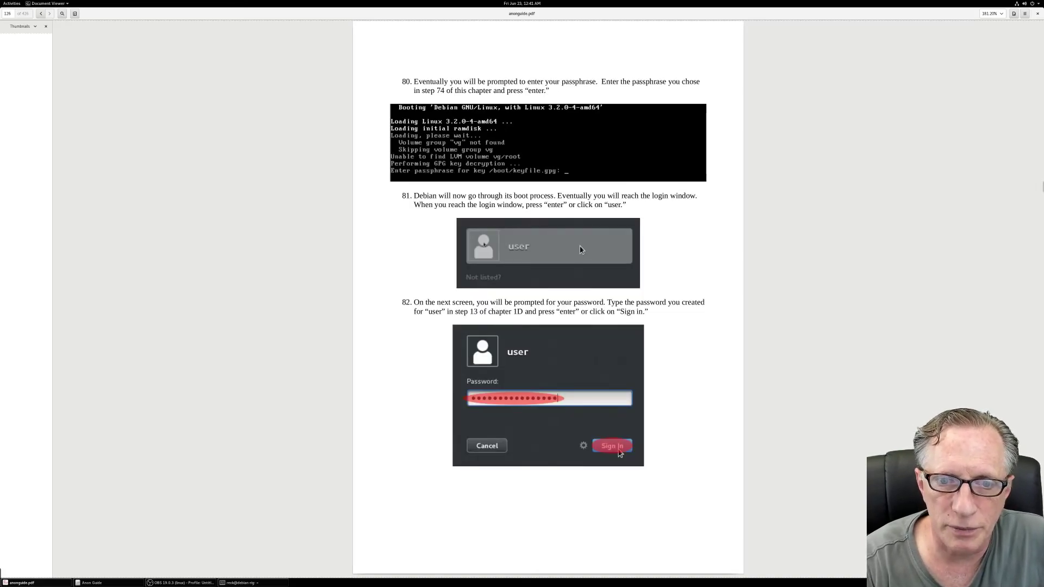